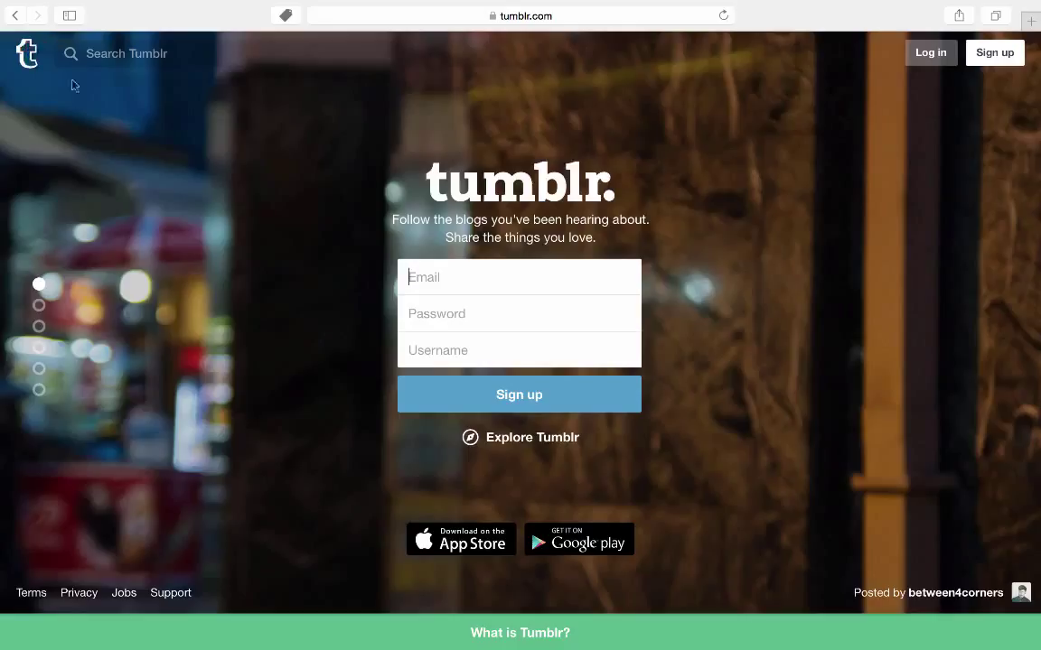
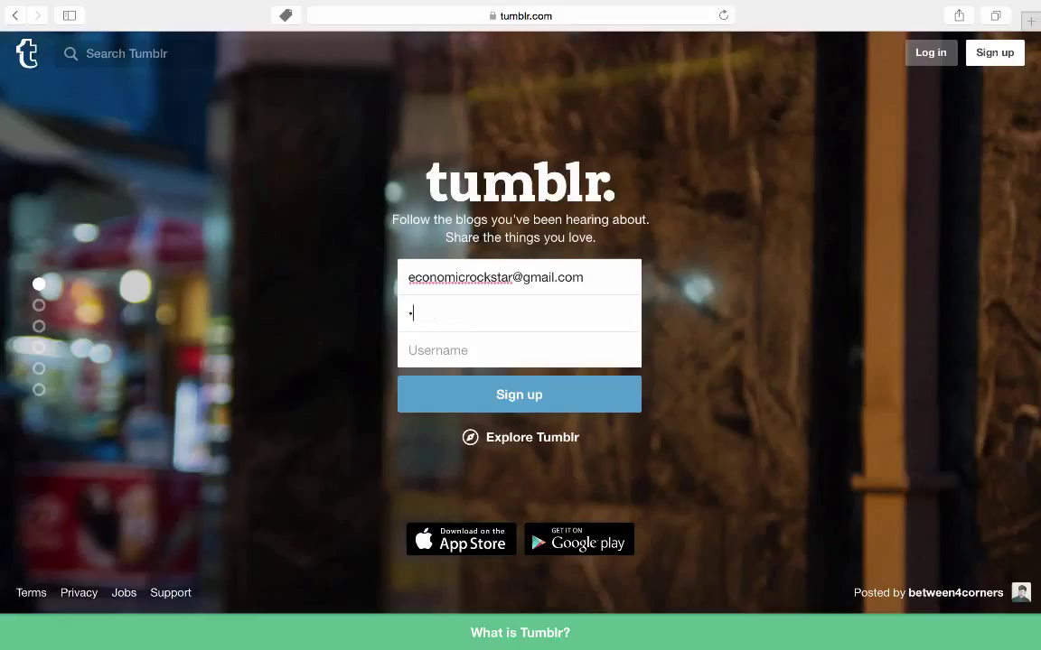
Fill the sign-up form with the email address, password and username 'Economi...'
text(••)
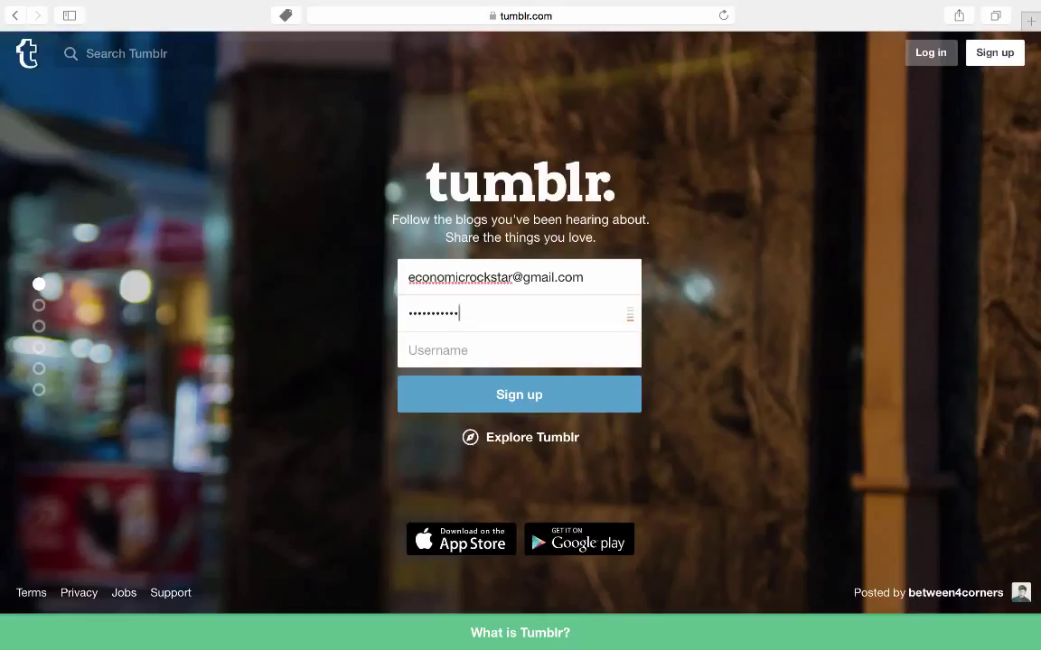
text(••)
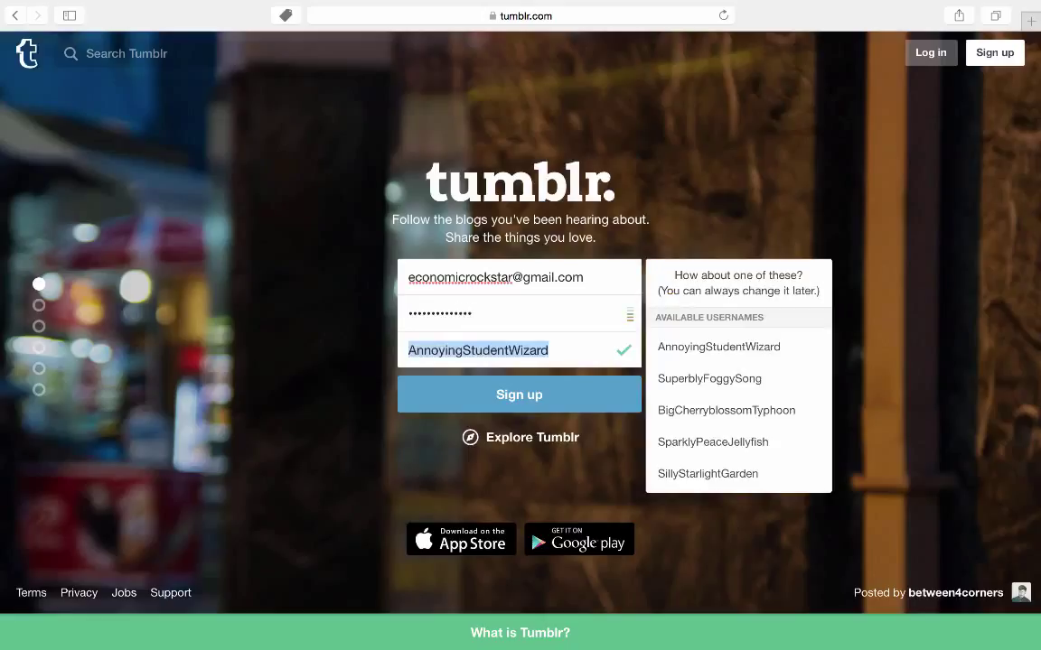
text(EconomicRockstar)
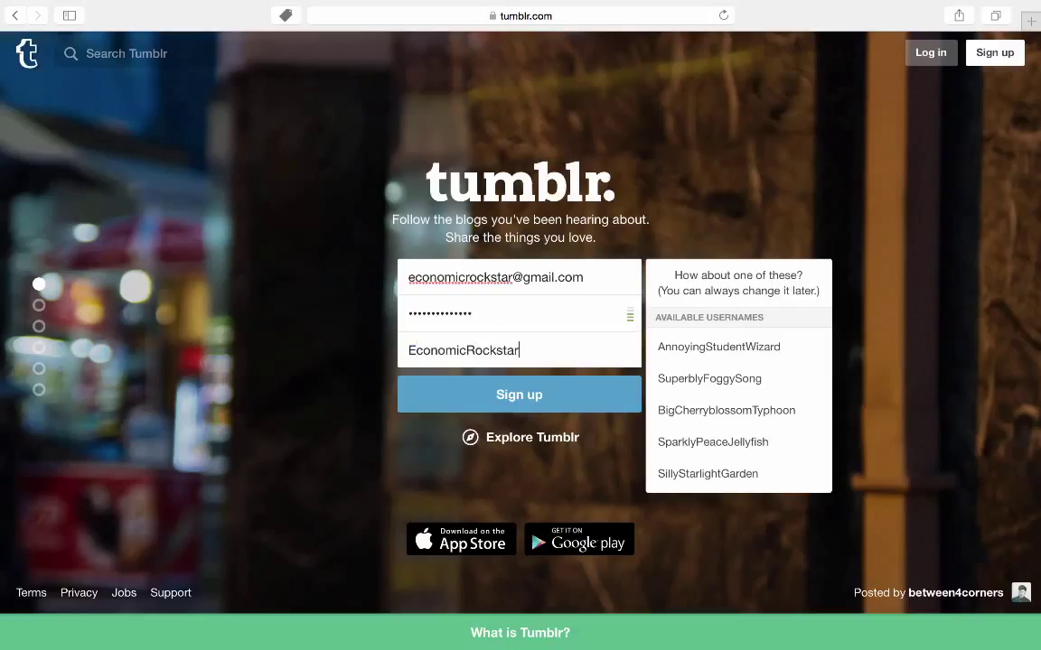
Submit the sign-up, pass the 'I'm not a robot' check and finish with Almost Done!
click(518, 394)
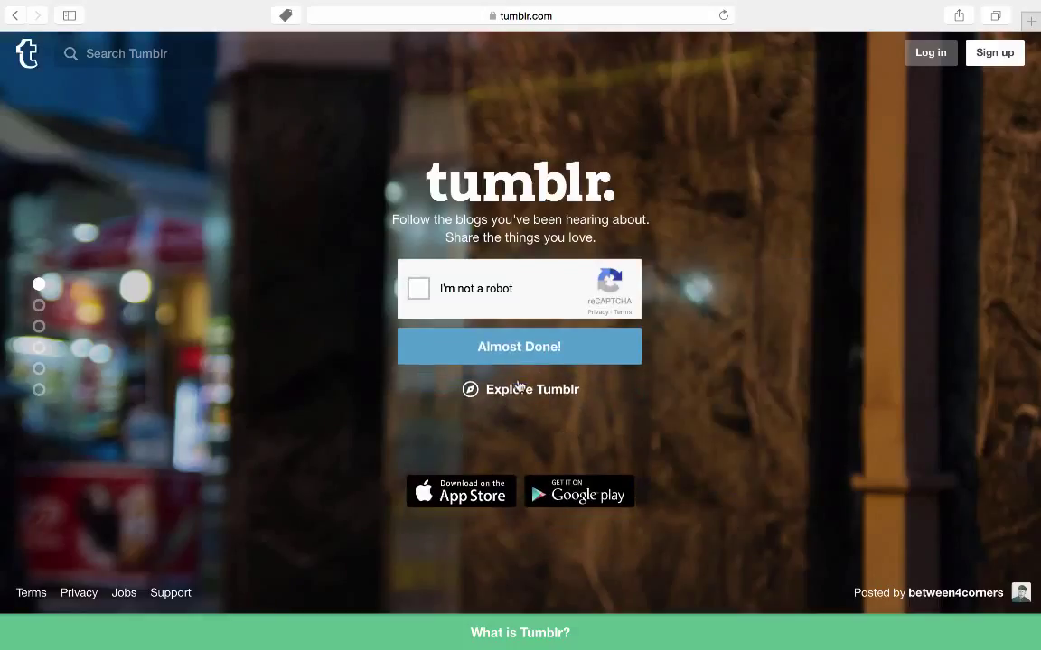
click(419, 289)
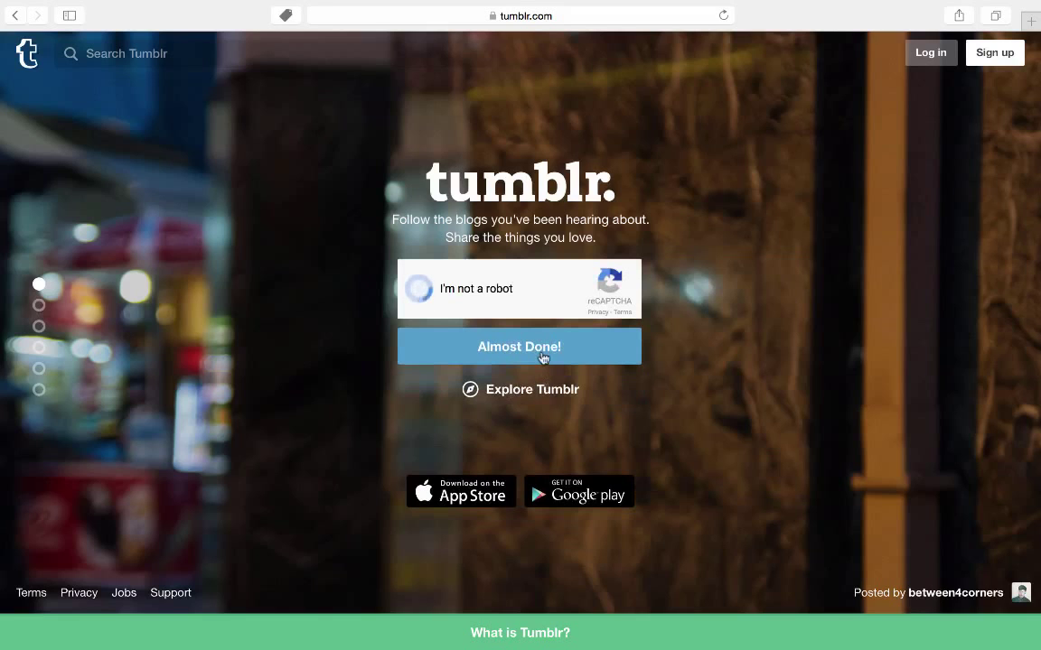
click(419, 289)
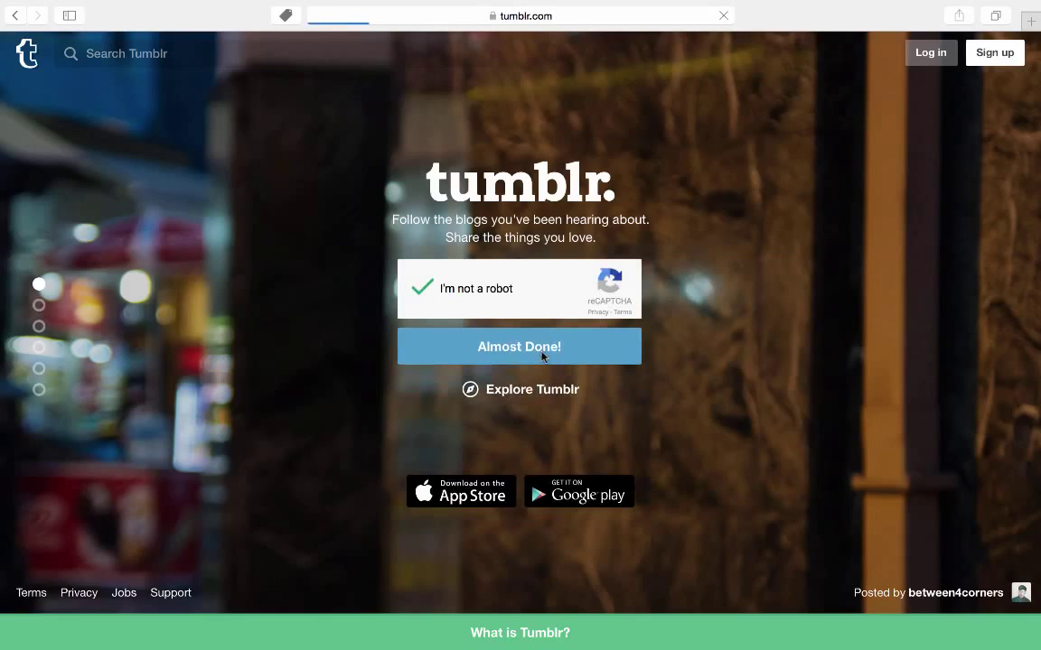
click(518, 346)
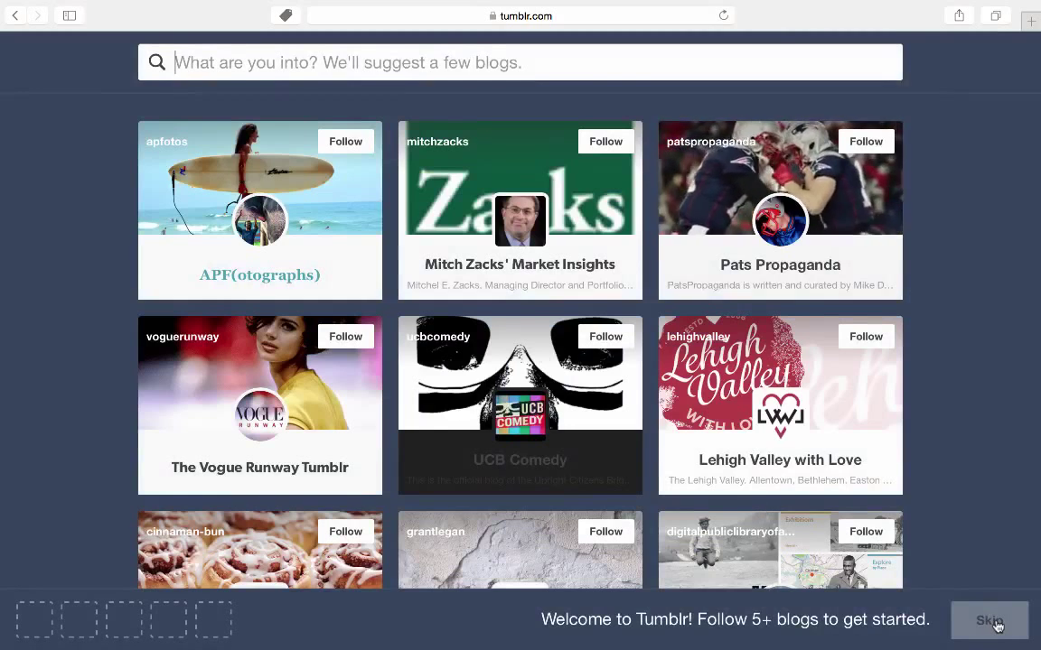
Skip following the suggested blogs to reach the empty dashboard
click(988, 622)
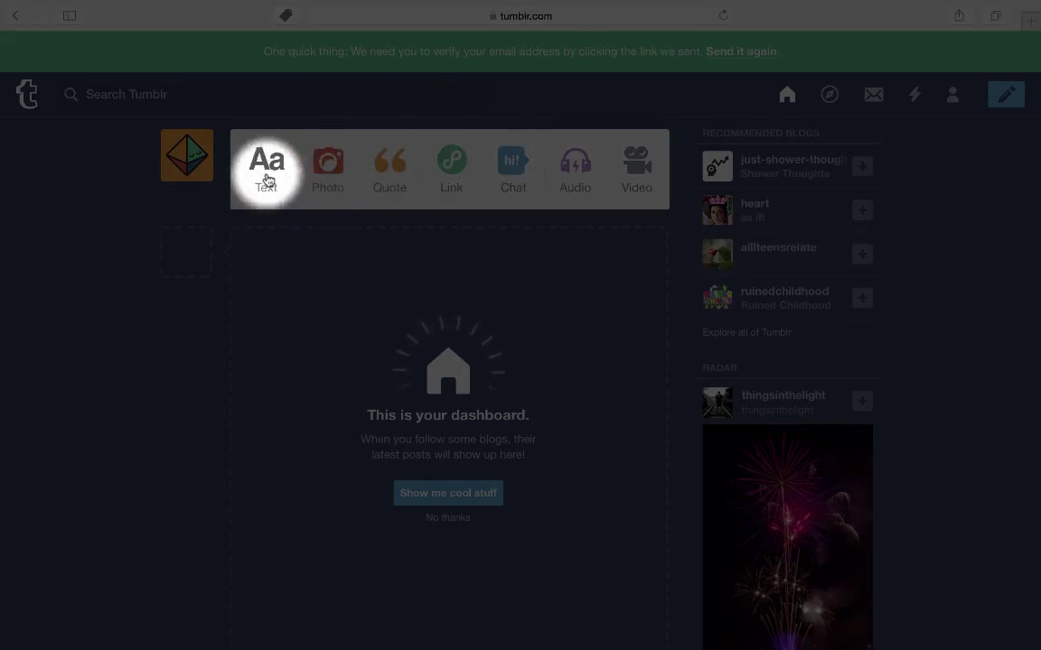
Begin a new post and load economicrockstar.com in a second tab, selecting its address to copy
click(267, 166)
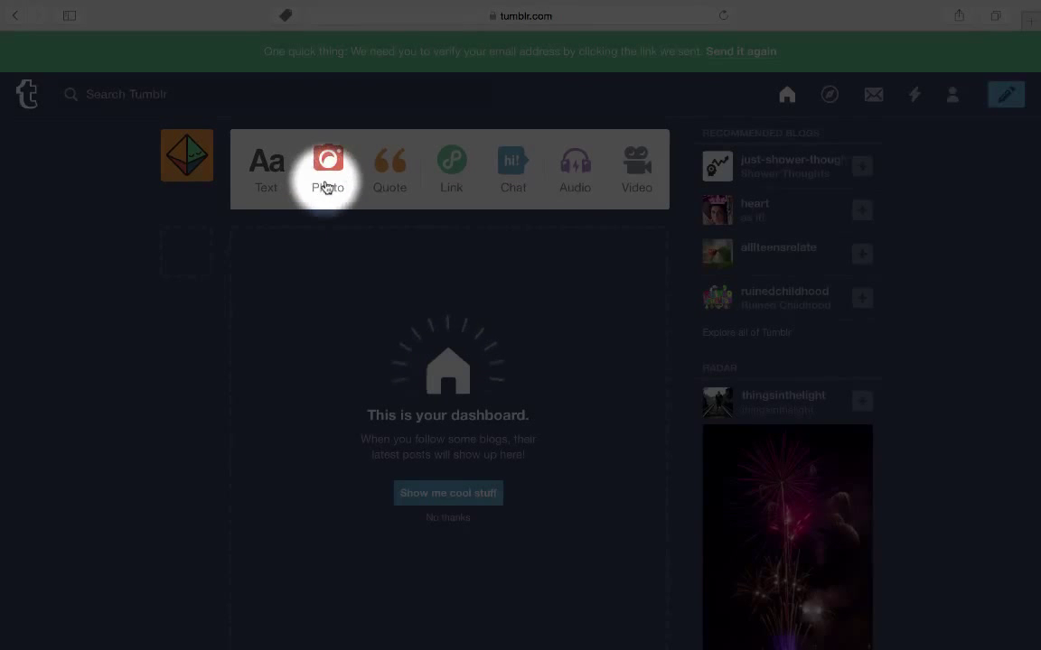
mouse_move(451, 167)
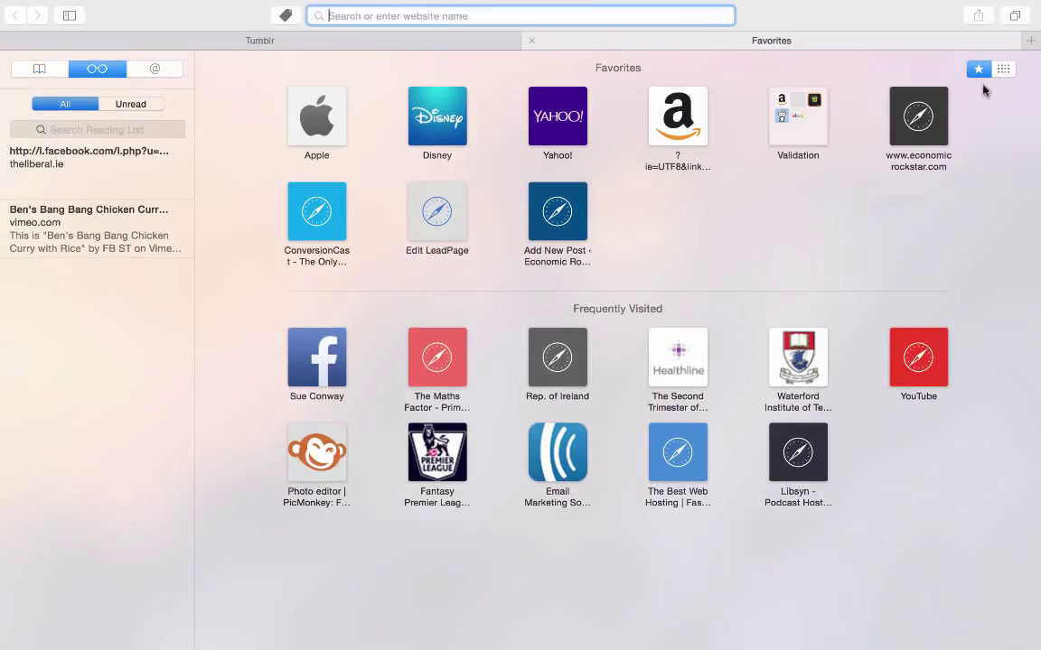
click(918, 115)
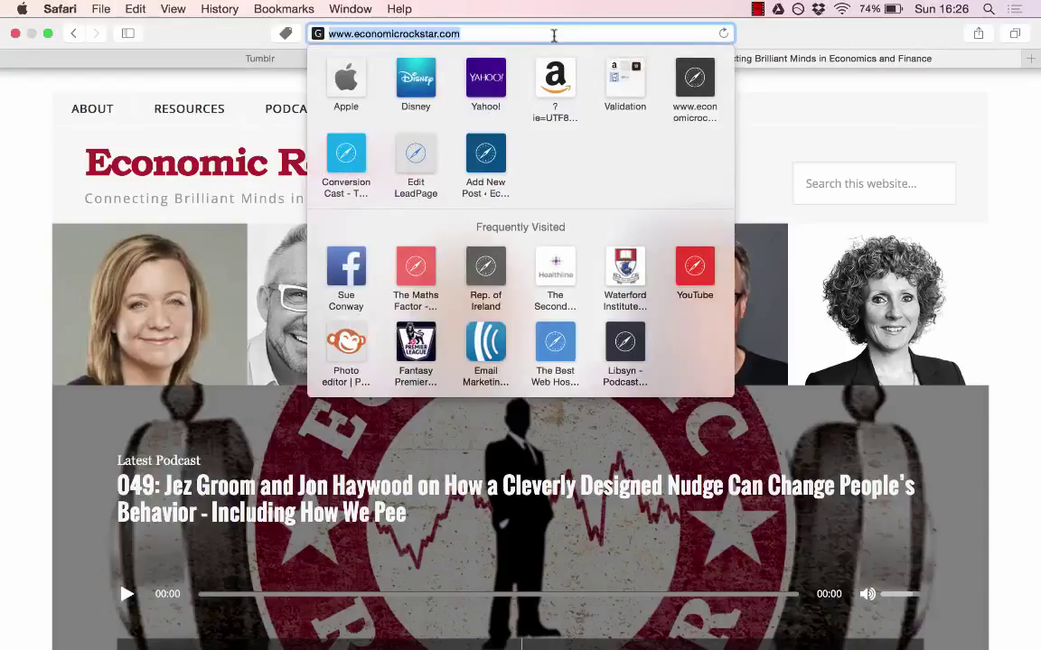
click(260, 39)
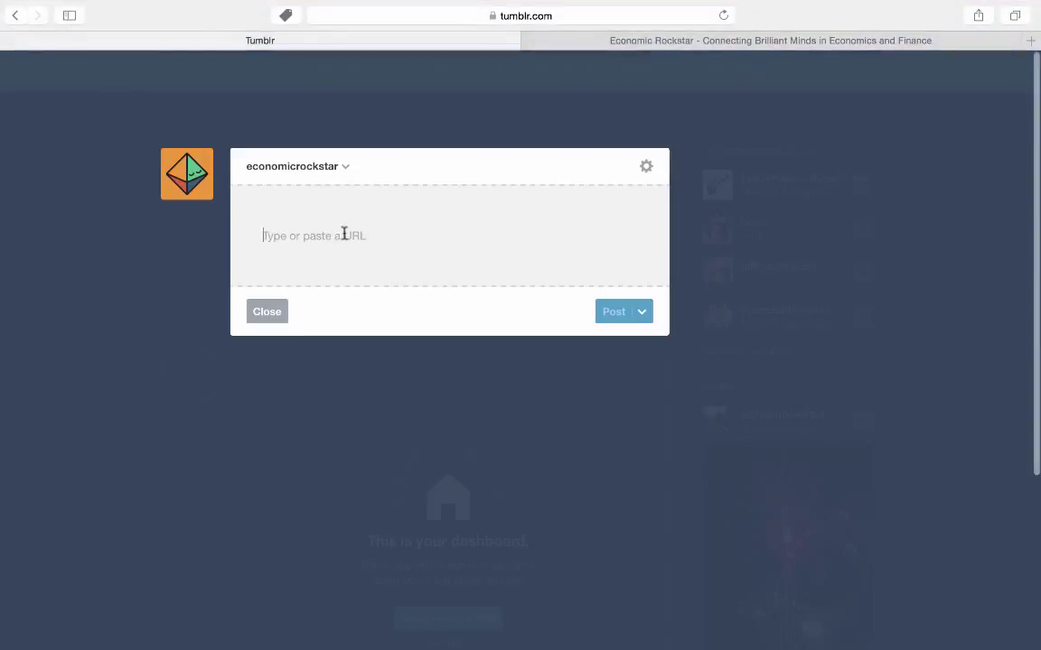
text(http://www.economicrockstar.com)
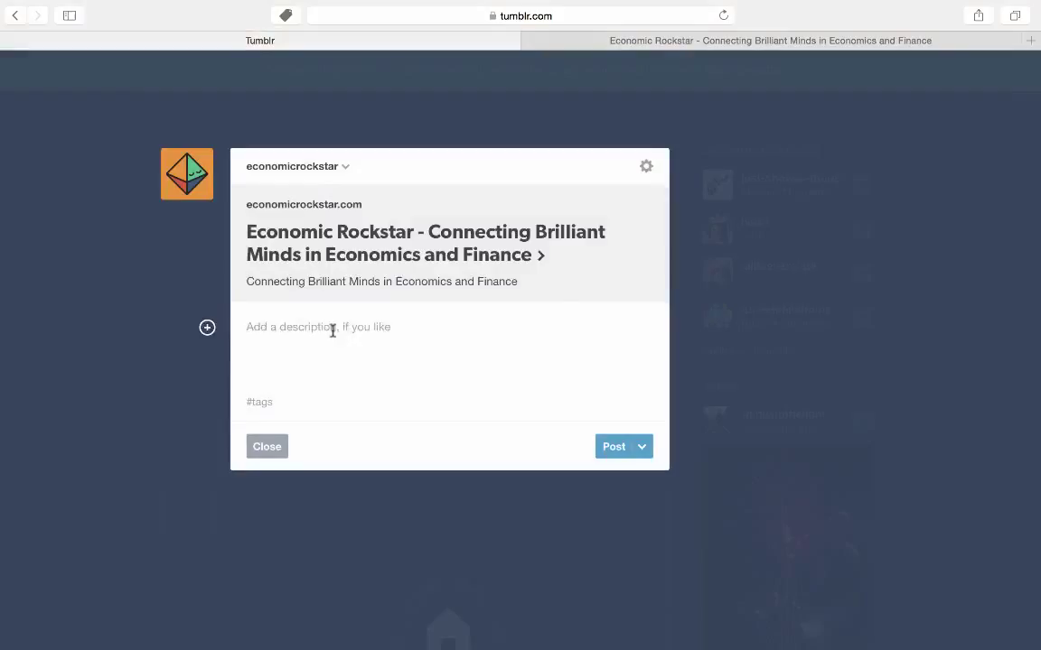
text(Hi, If you've just stumbled)
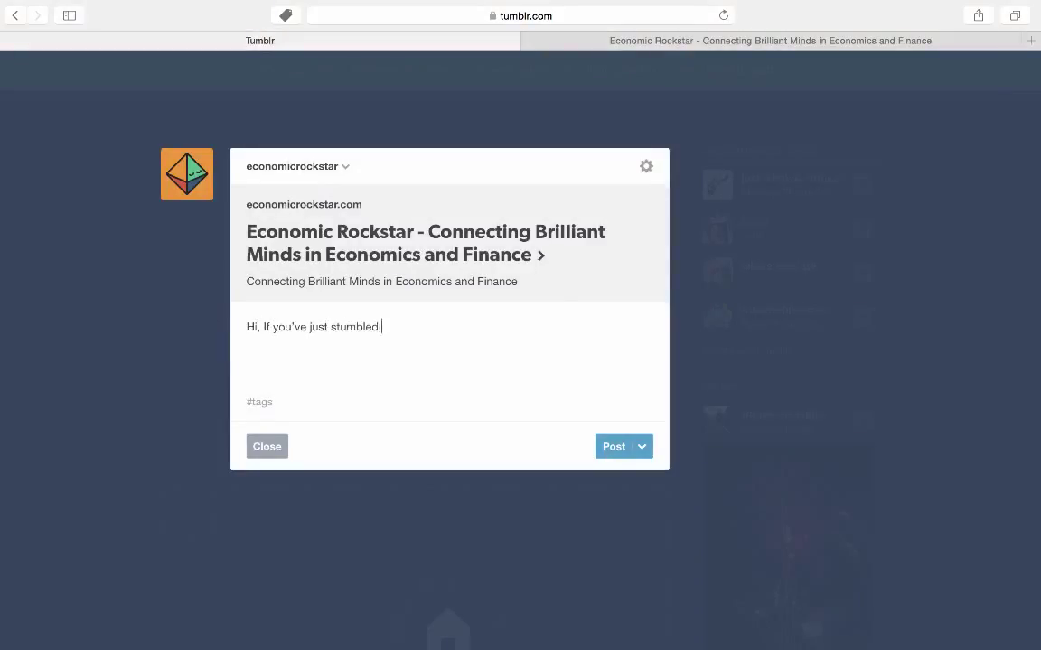
text(upon this post please check out my website and listen)
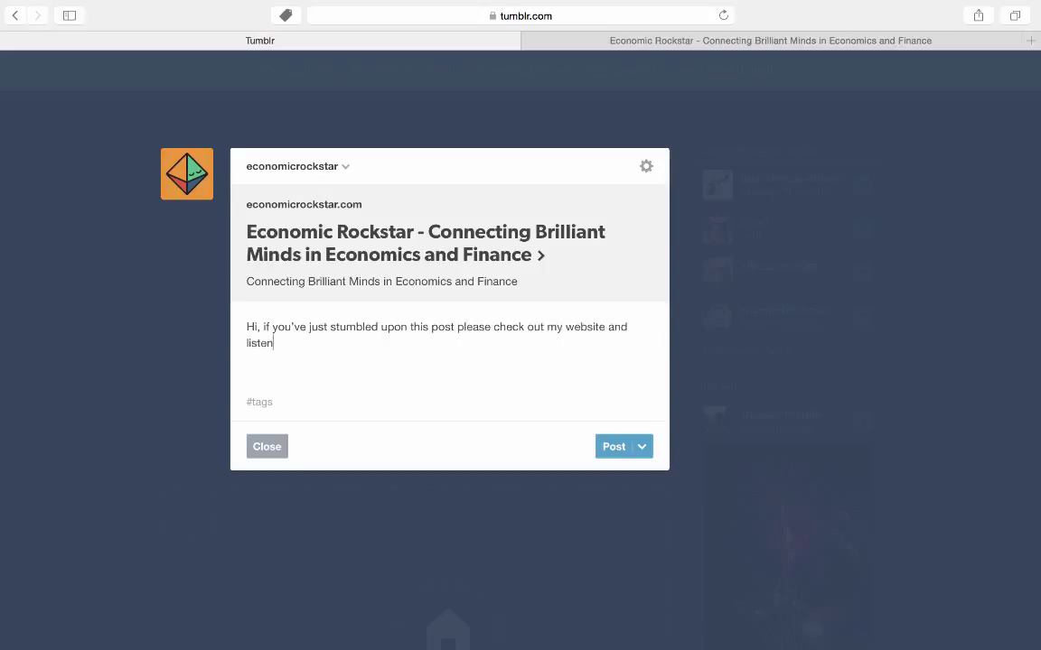
text(to a podcast episode while)
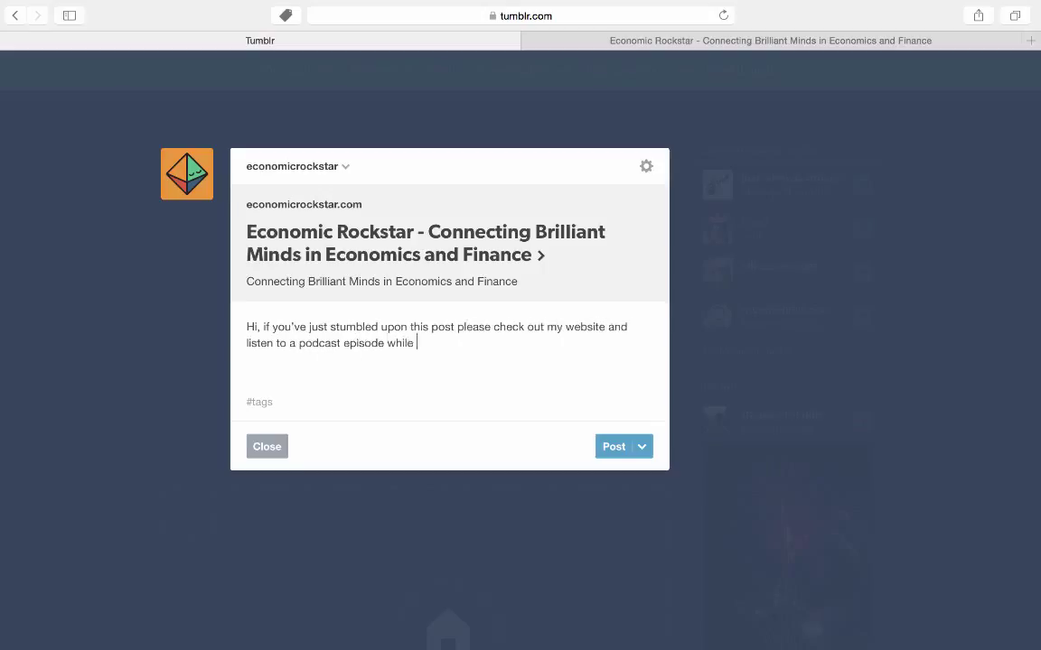
text(you browse around.)
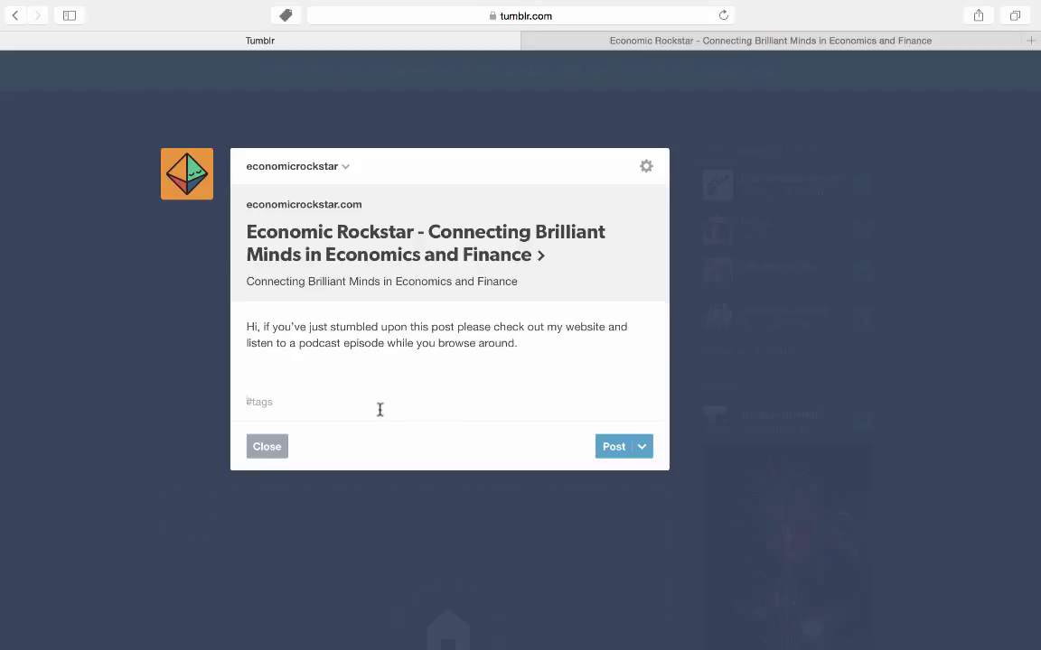
Tag the post #economics #finance #economicrockstar #stockmarkets #behavioralfinance and publish it
text(#economics #)
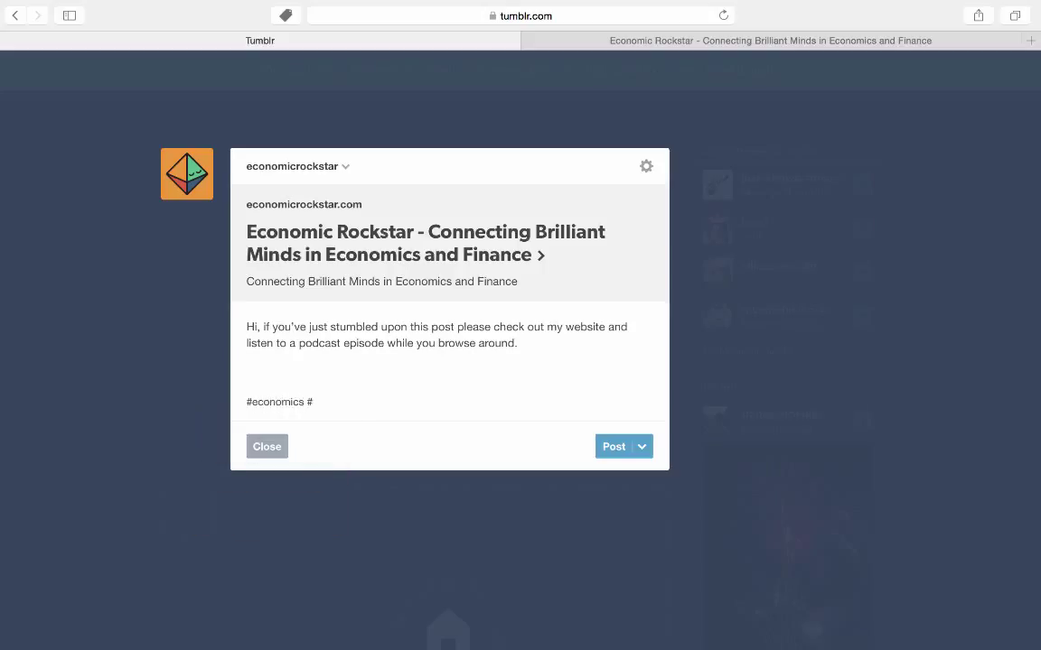
text(finance)
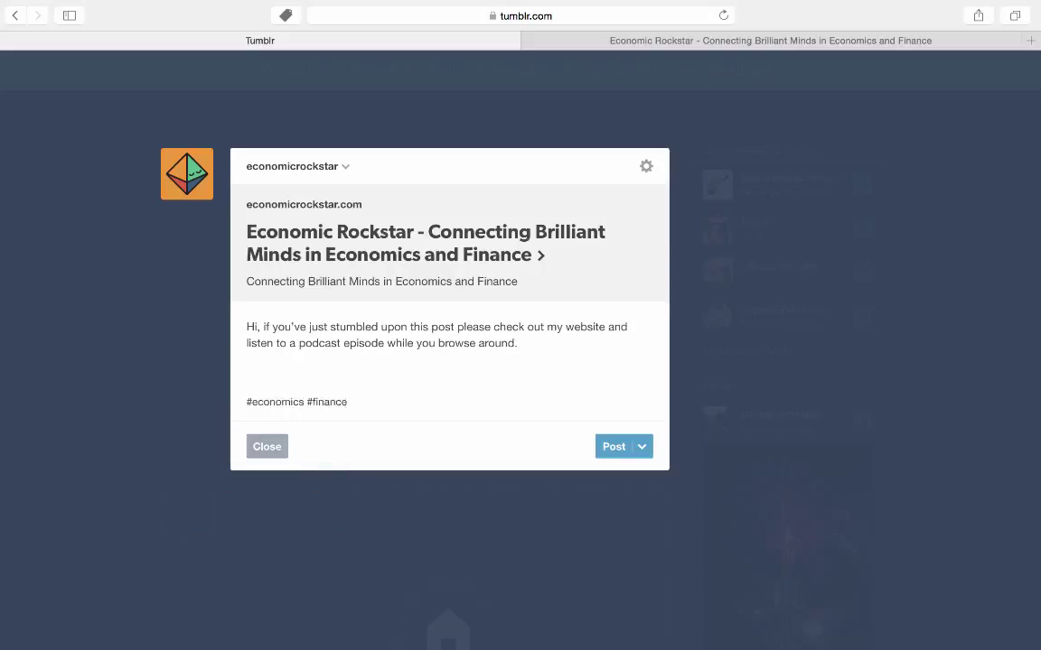
text(#economicrockstar)
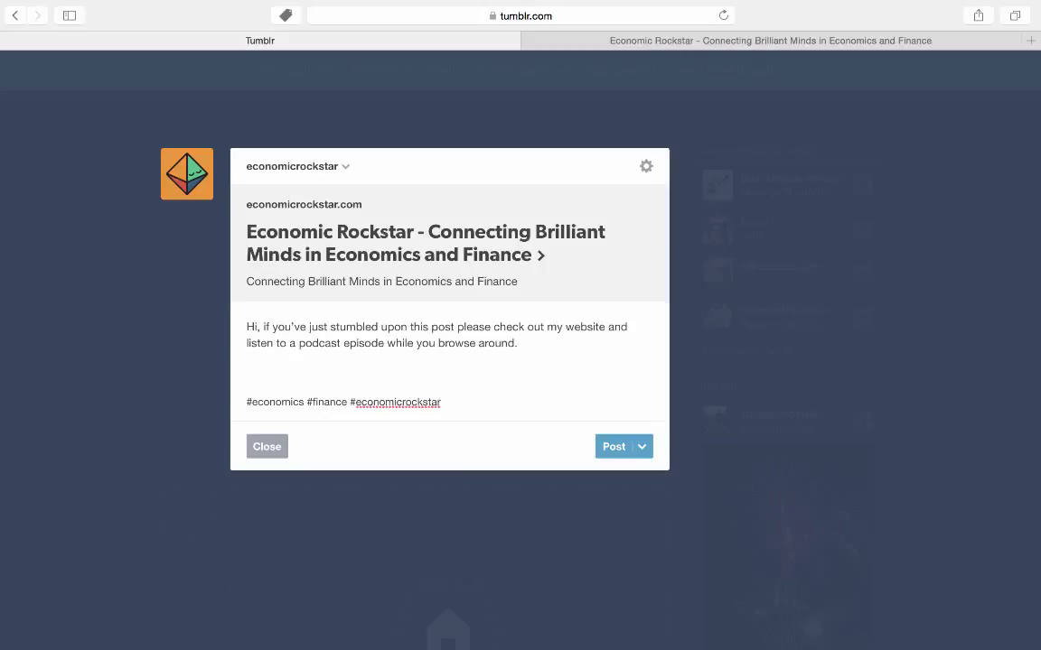
text(#)
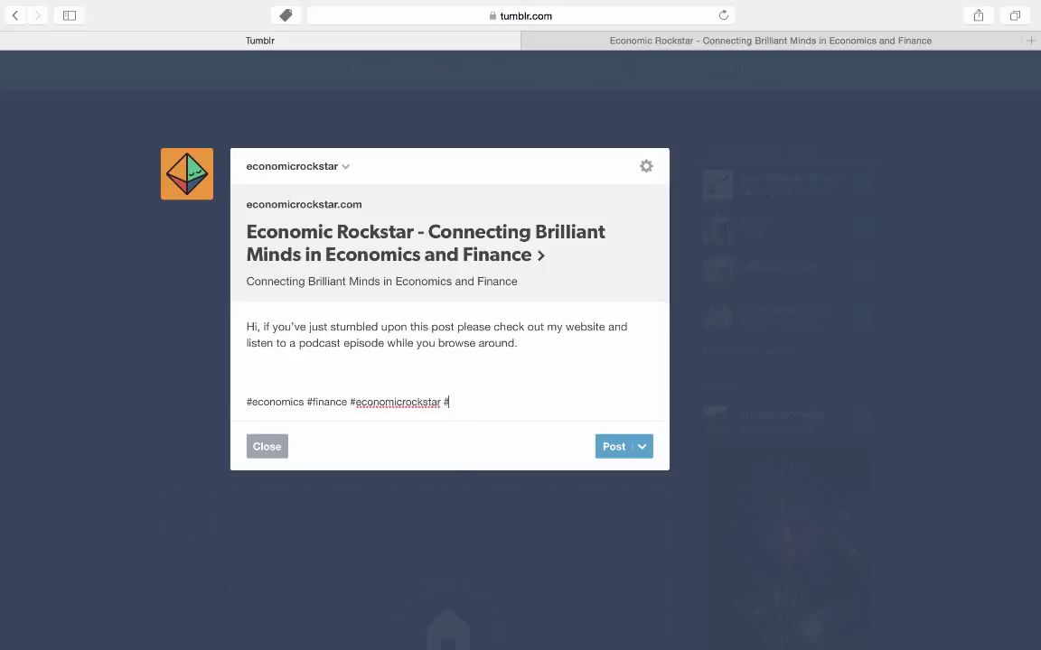
text(stock)
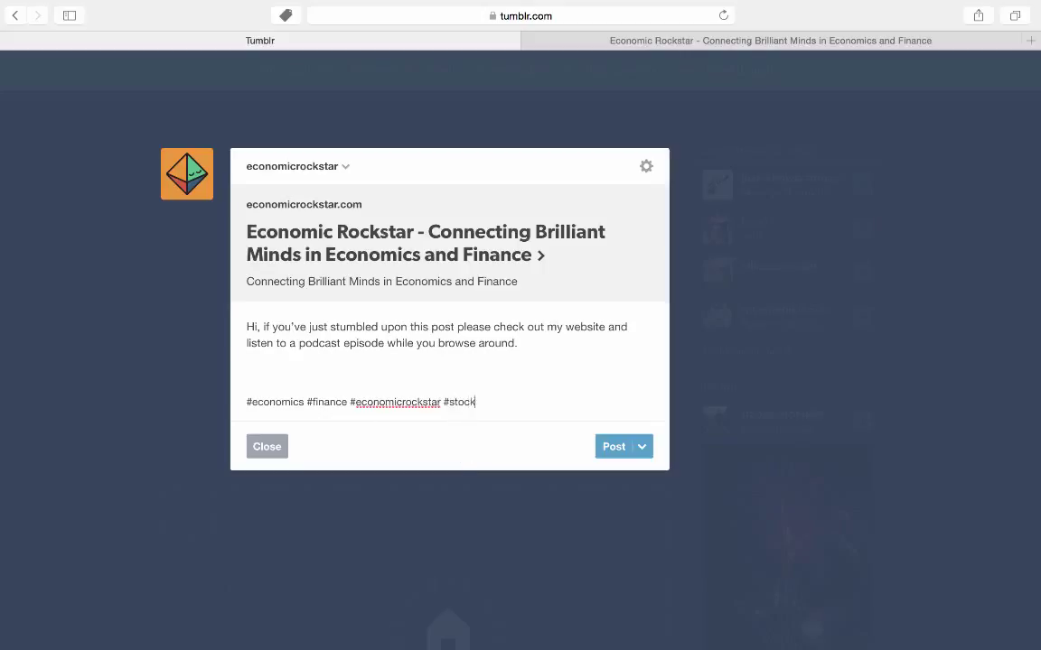
text(markets)
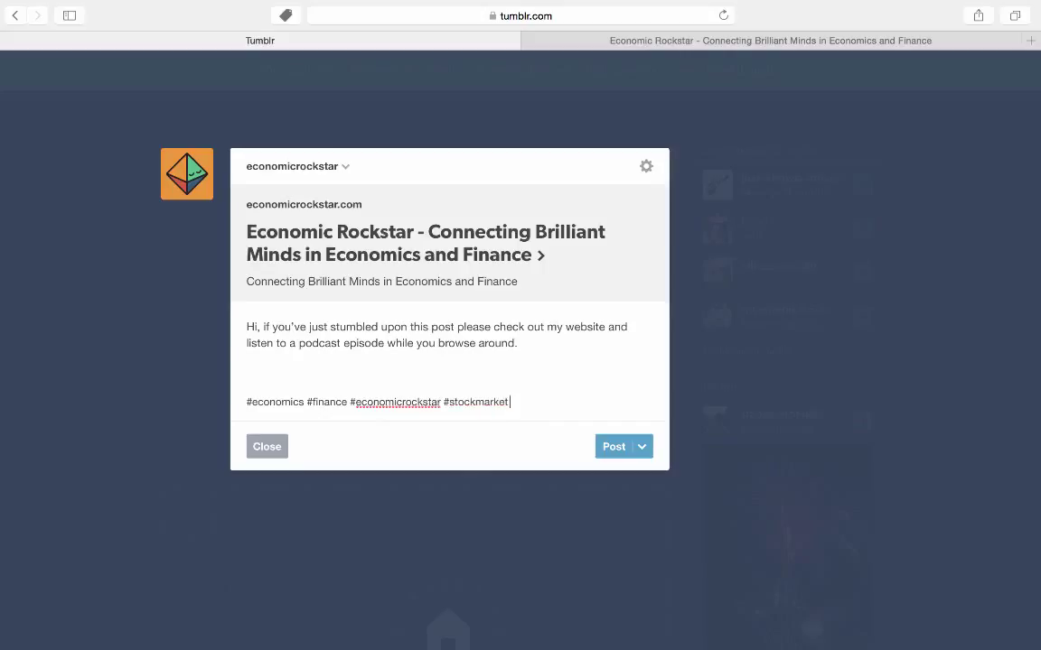
text(#beha)
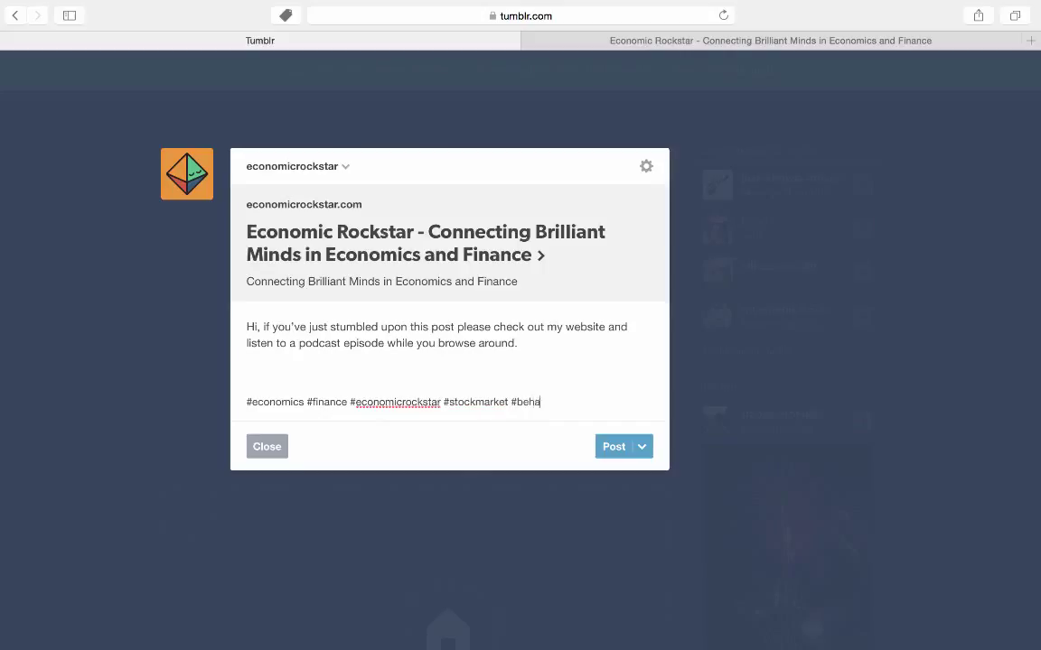
text(viroal)
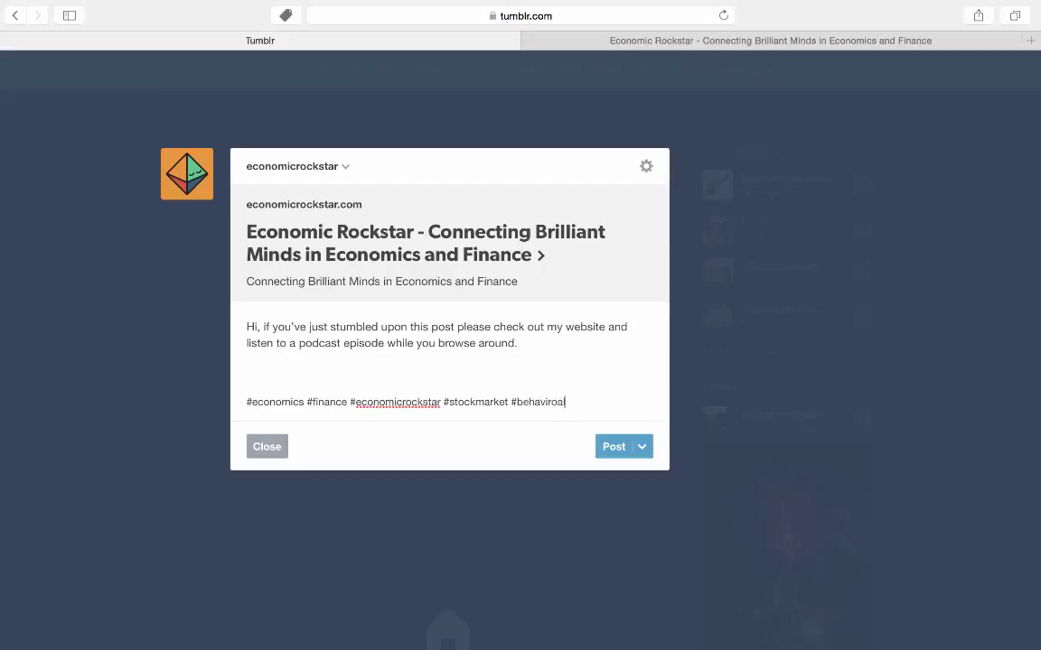
click(614, 447)
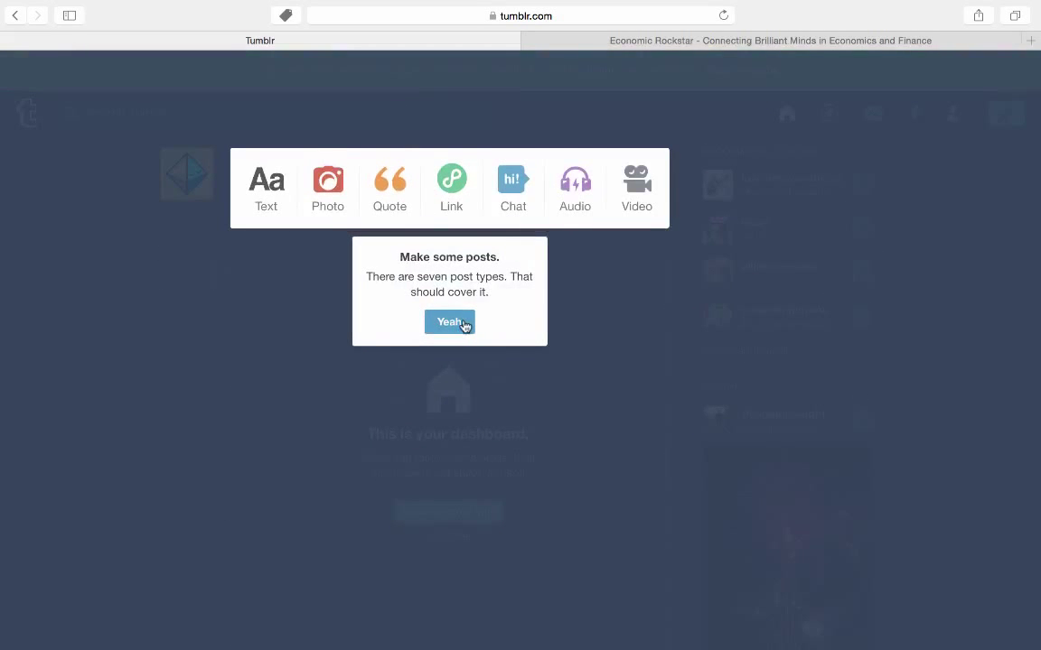
Dismiss the 'Make some posts' tip about the seven post types
click(448, 321)
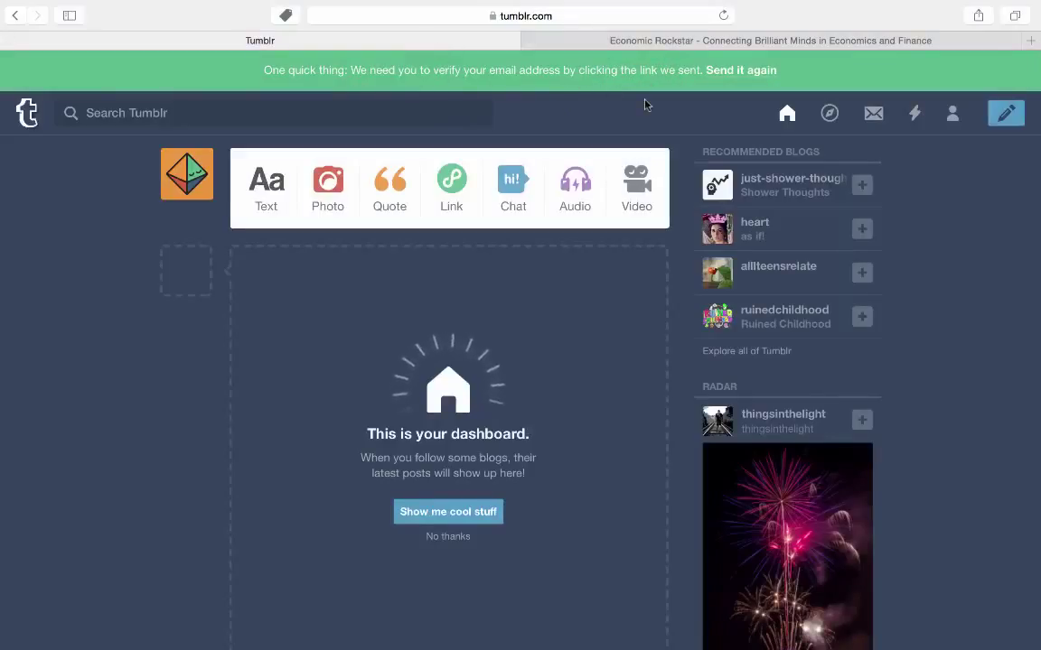
Verify the Tumblr email address from the 'Confirm your email' message in Gmail
click(770, 40)
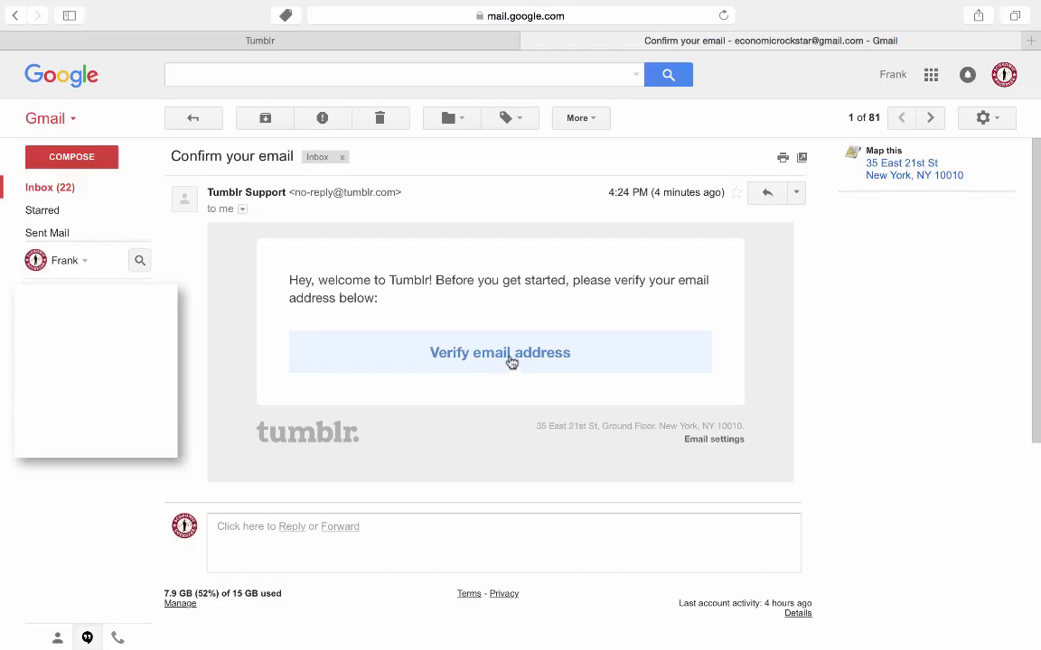
click(498, 353)
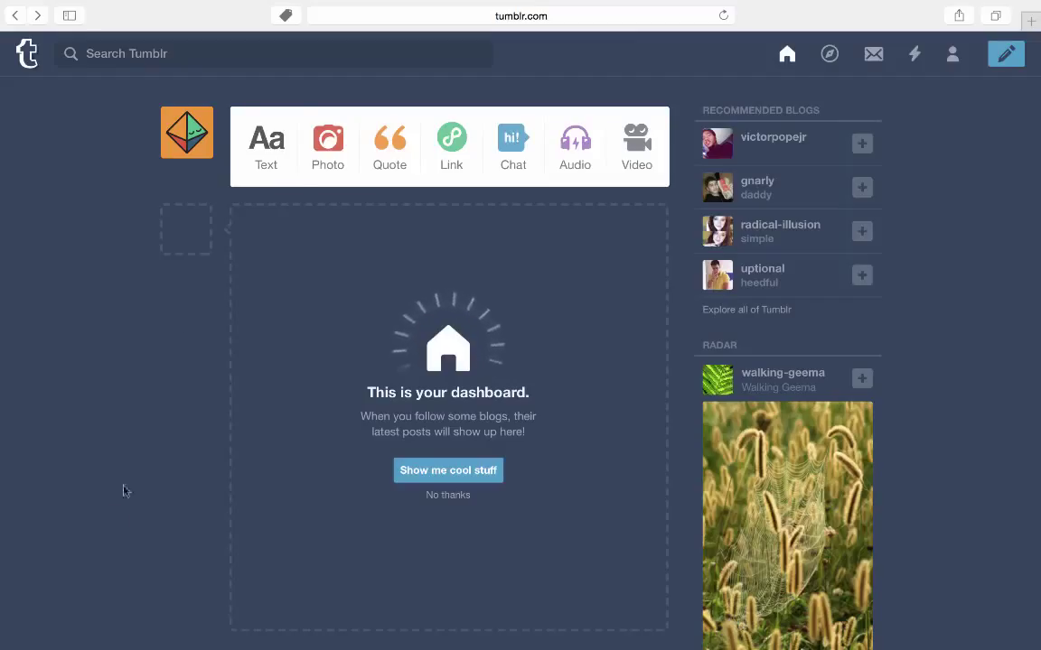
mouse_move(186, 133)
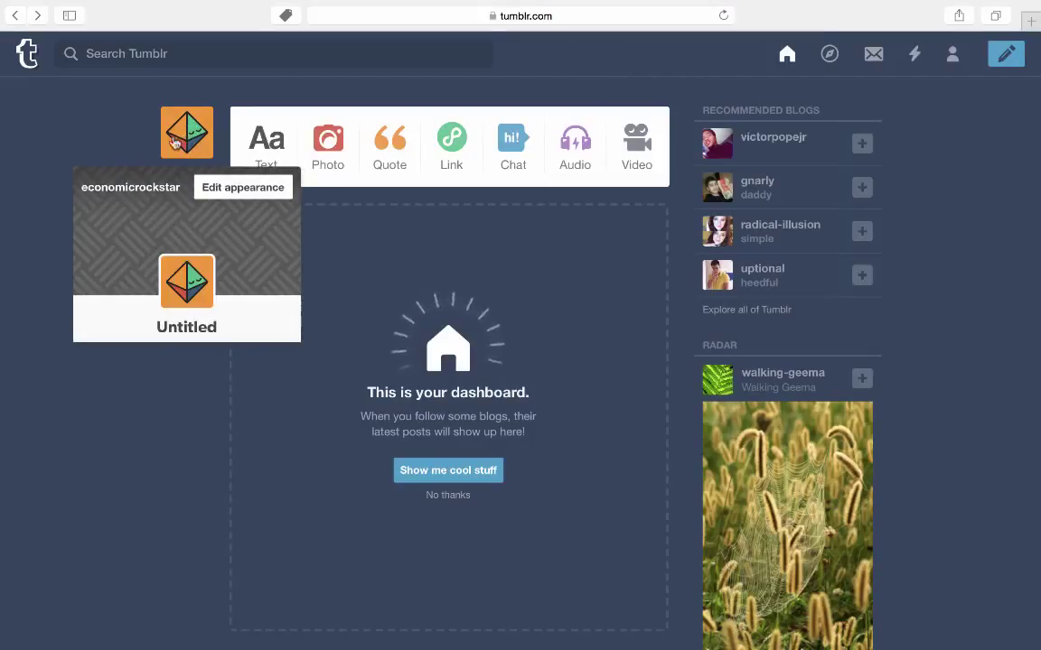
Enter the appearance editor for the economicrockstar blog from its dashboard avatar
click(242, 186)
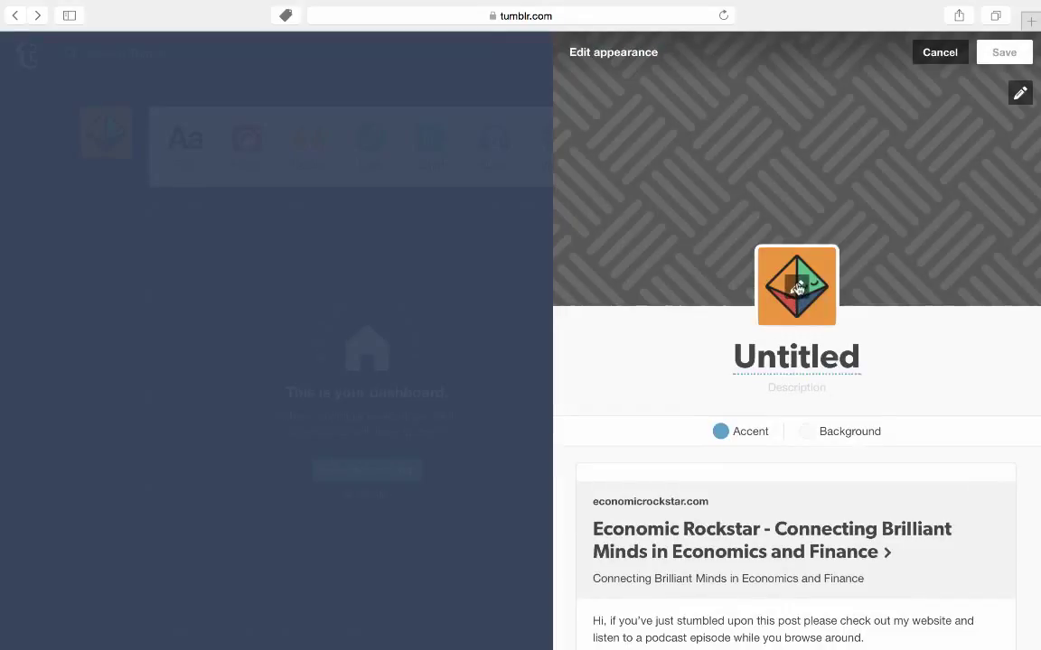
Replace the blog avatar with the ID3 Editor (300x300).jpg podcast logo
click(795, 286)
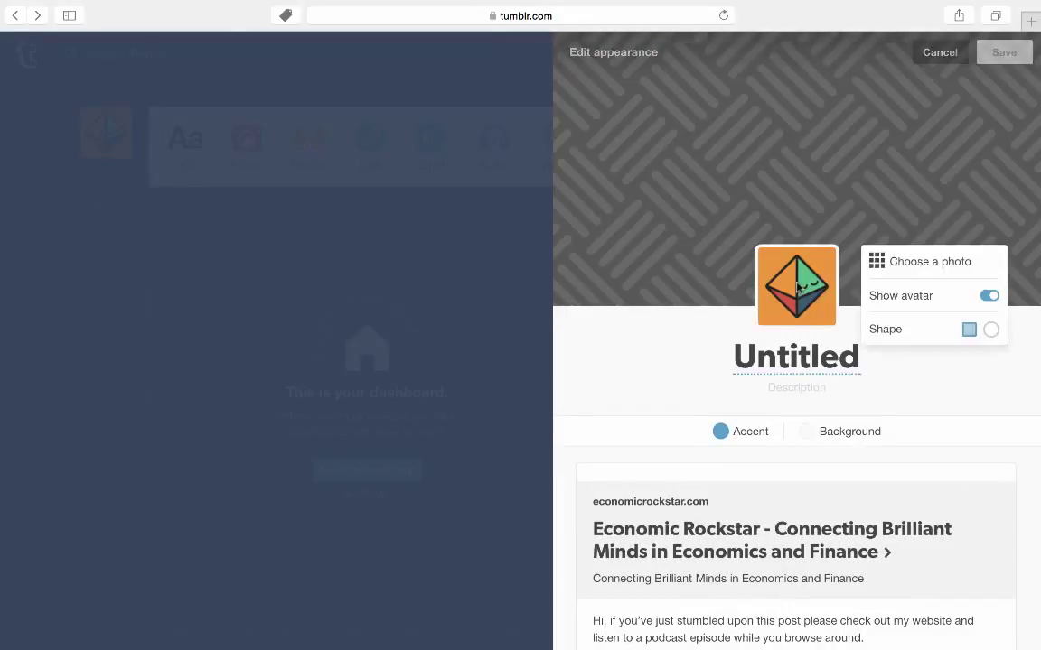
click(929, 261)
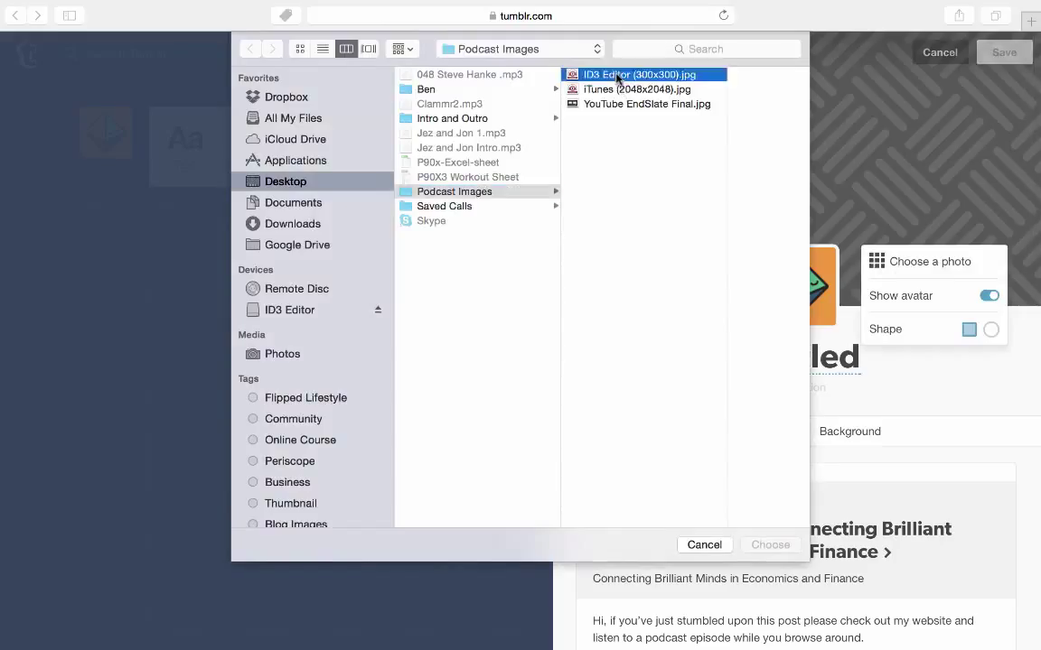
click(636, 74)
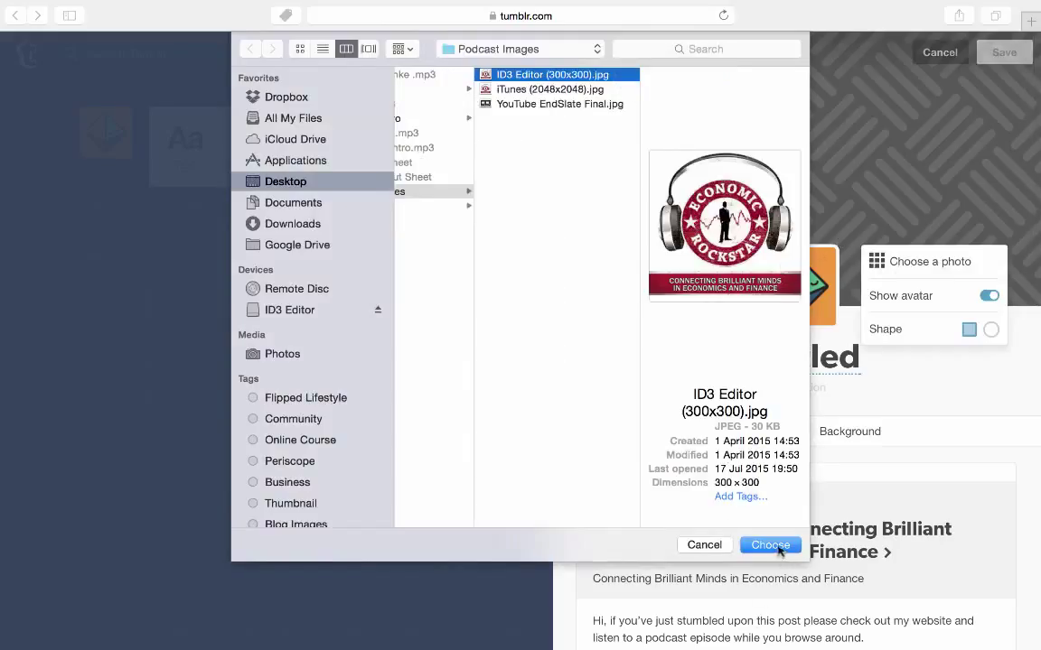
click(770, 546)
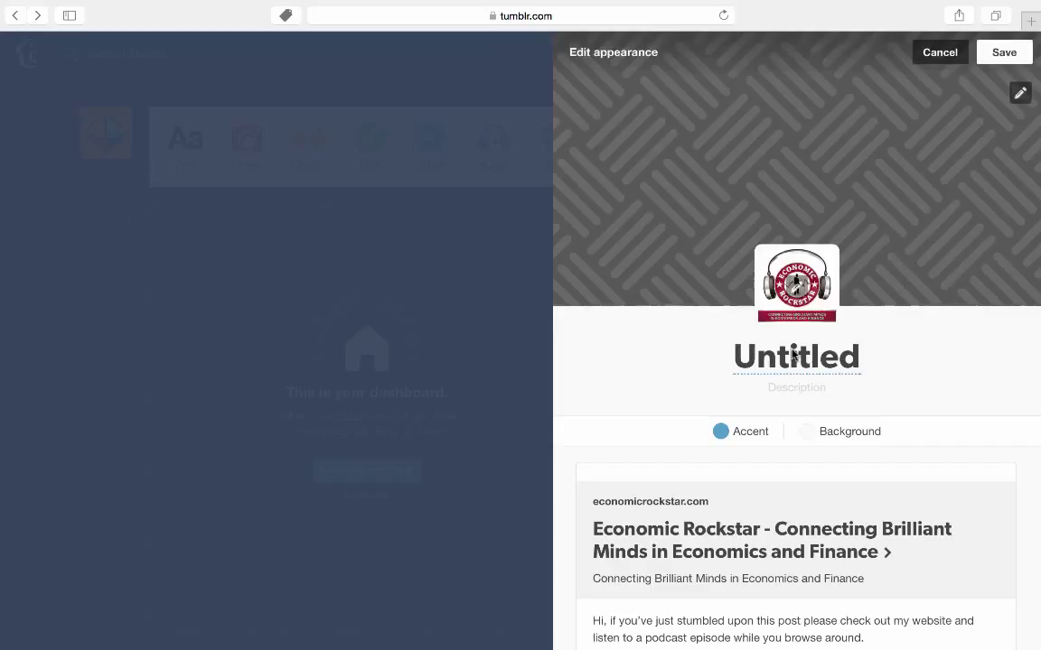
Title the blog Economic Rockstar, describe it as Economics and Finance Podcast, and save
click(795, 356)
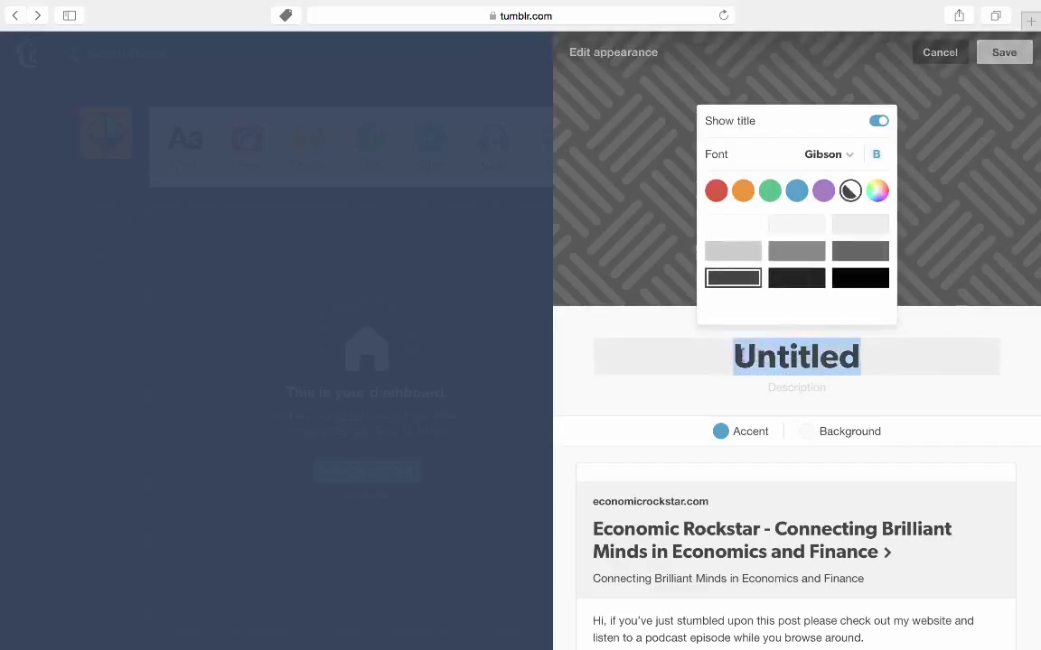
text(Economic Rockstar)
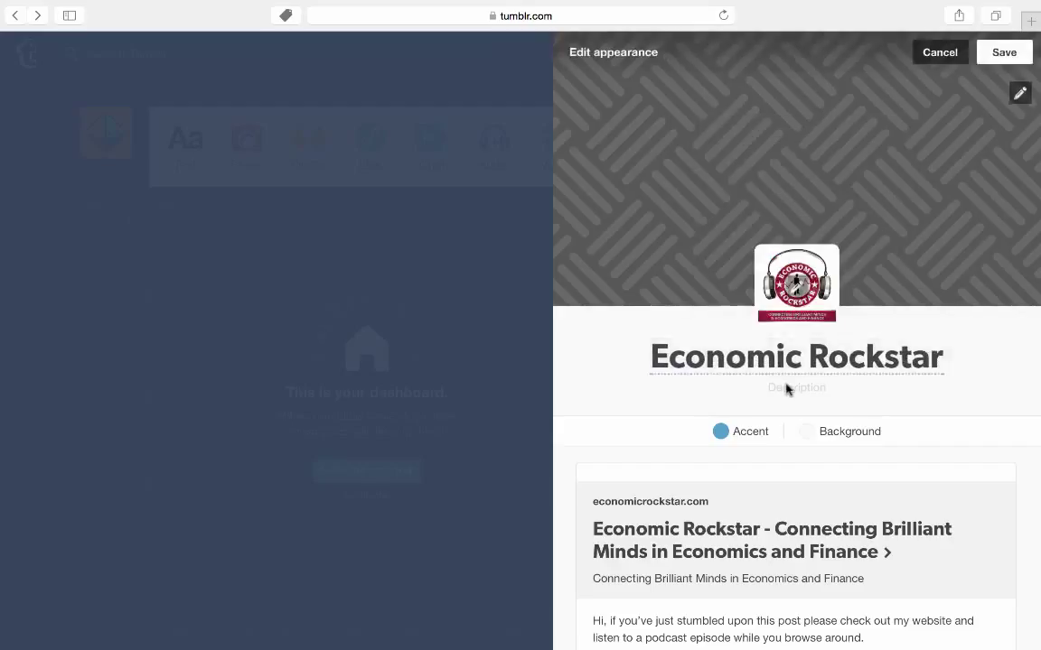
text(Economics and Finance Podcast)
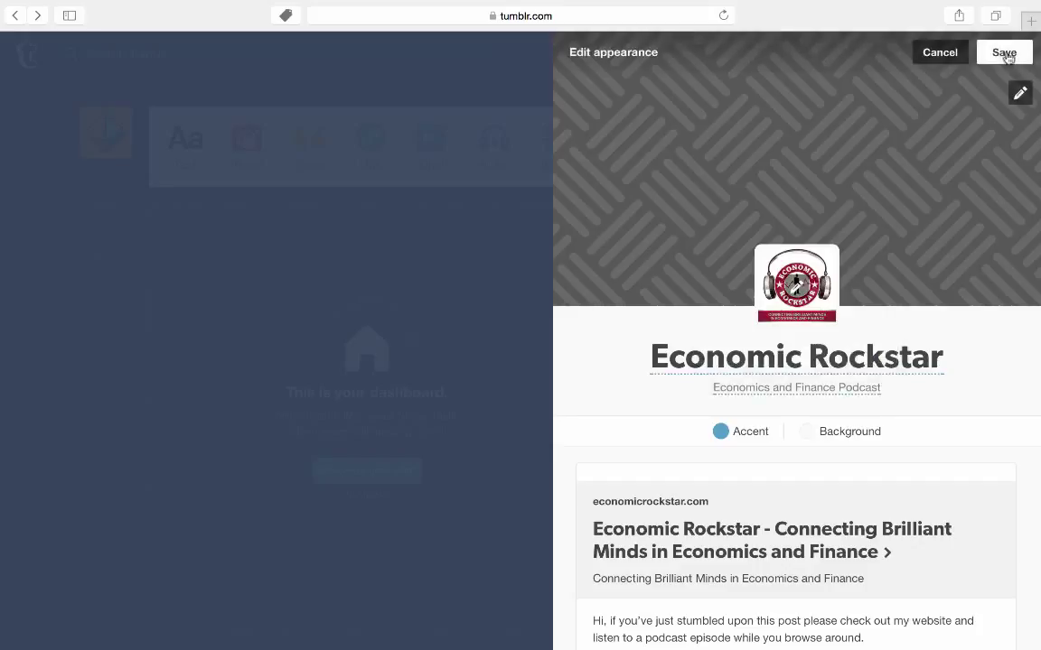
click(1005, 51)
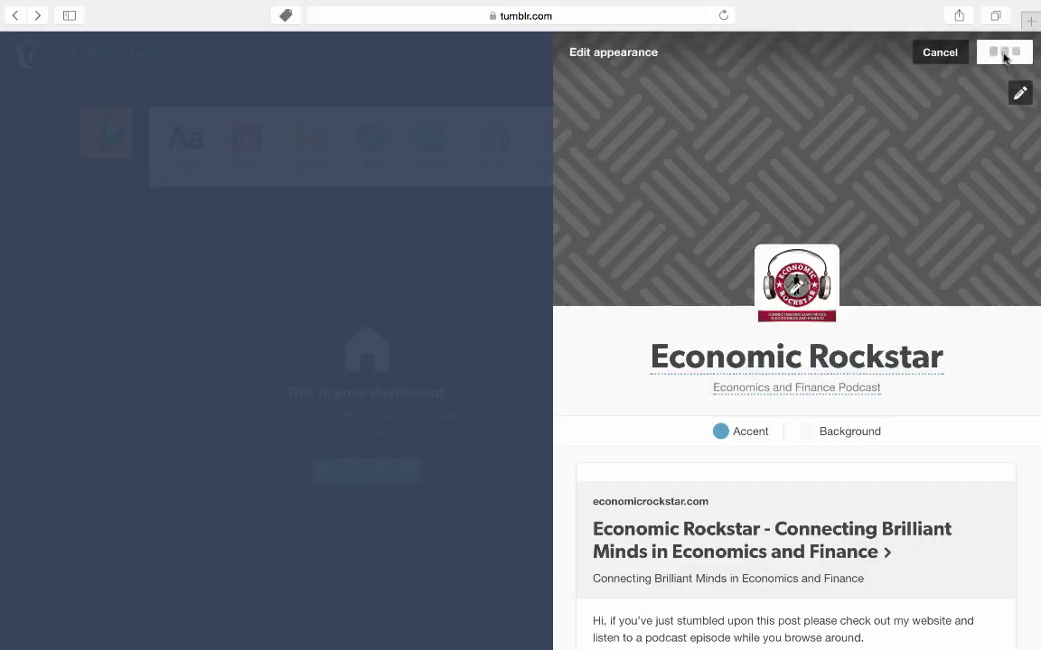
click(940, 50)
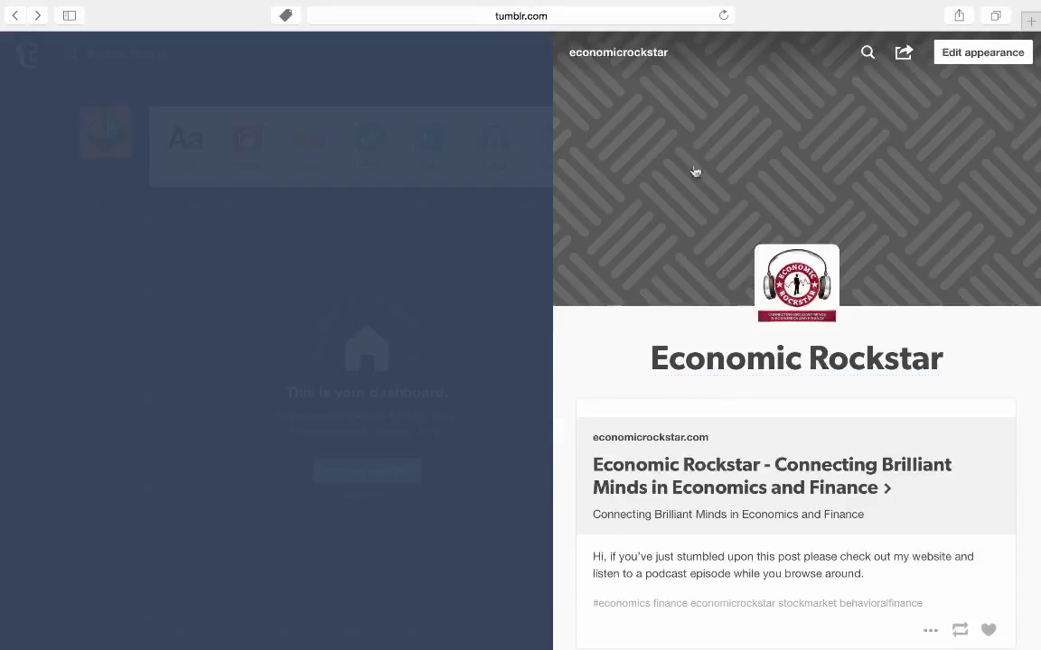
mouse_move(719, 354)
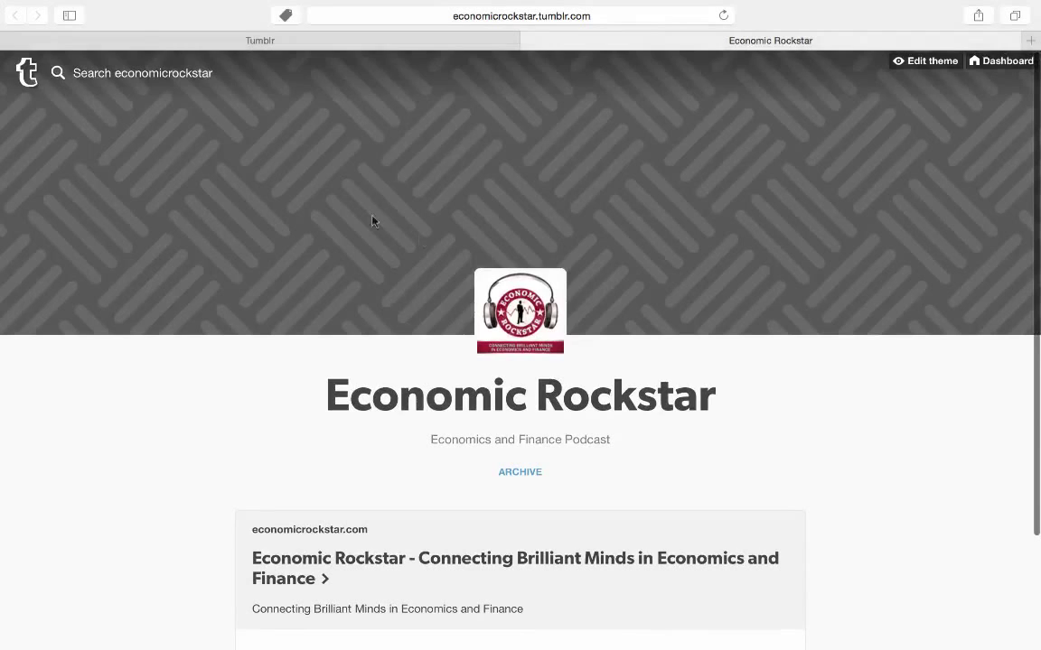
mouse_move(593, 199)
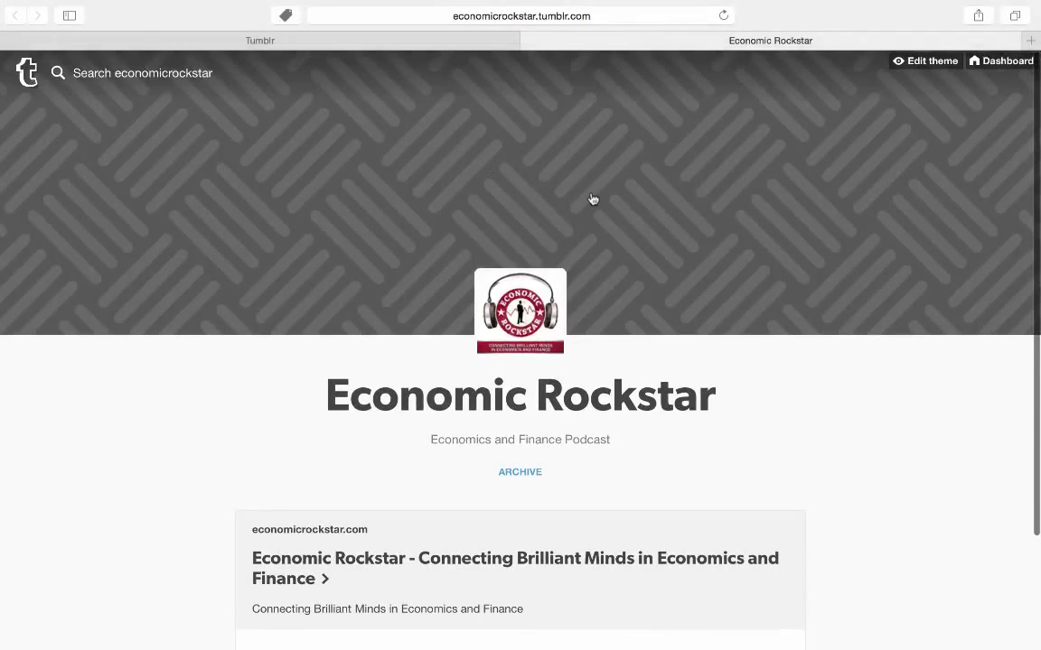
View the updated blog at economicrockstar.tumblr.com in its own tab
click(260, 39)
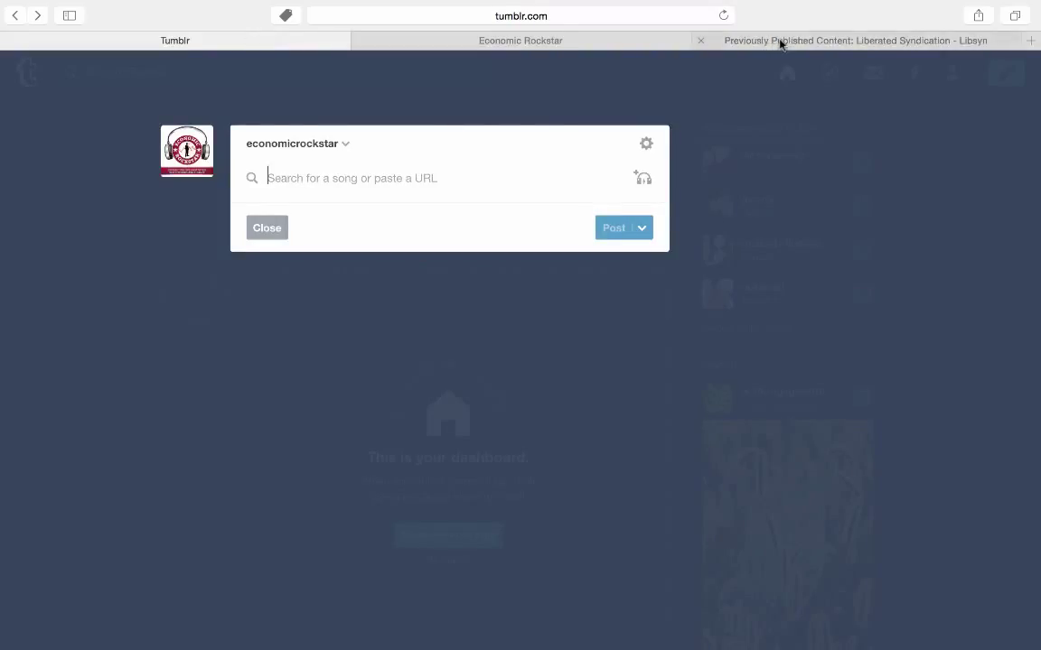
click(853, 40)
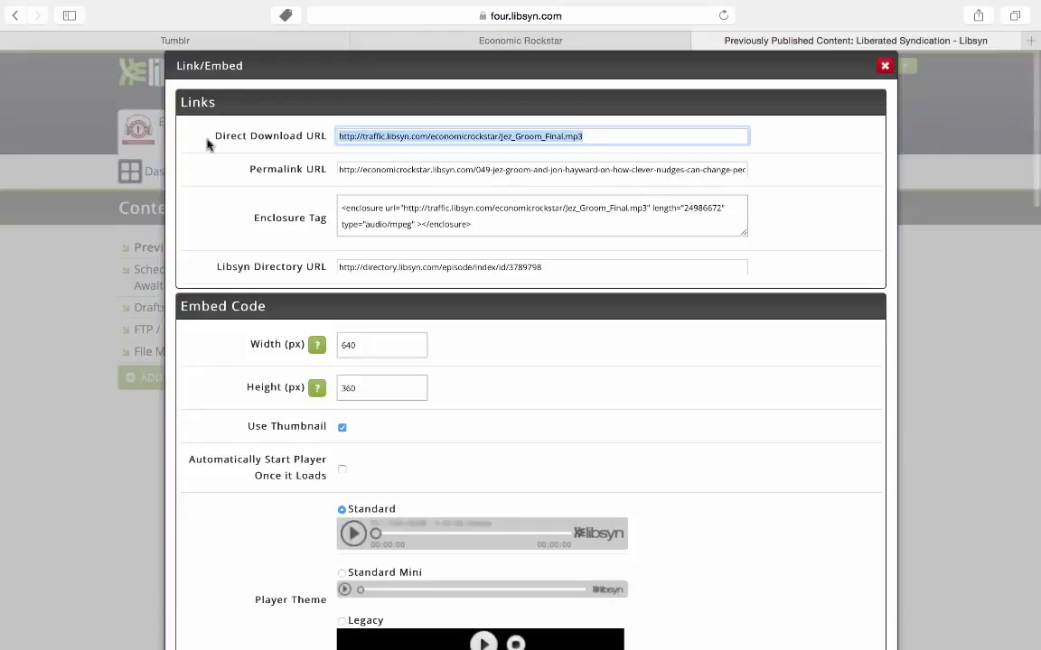
click(174, 39)
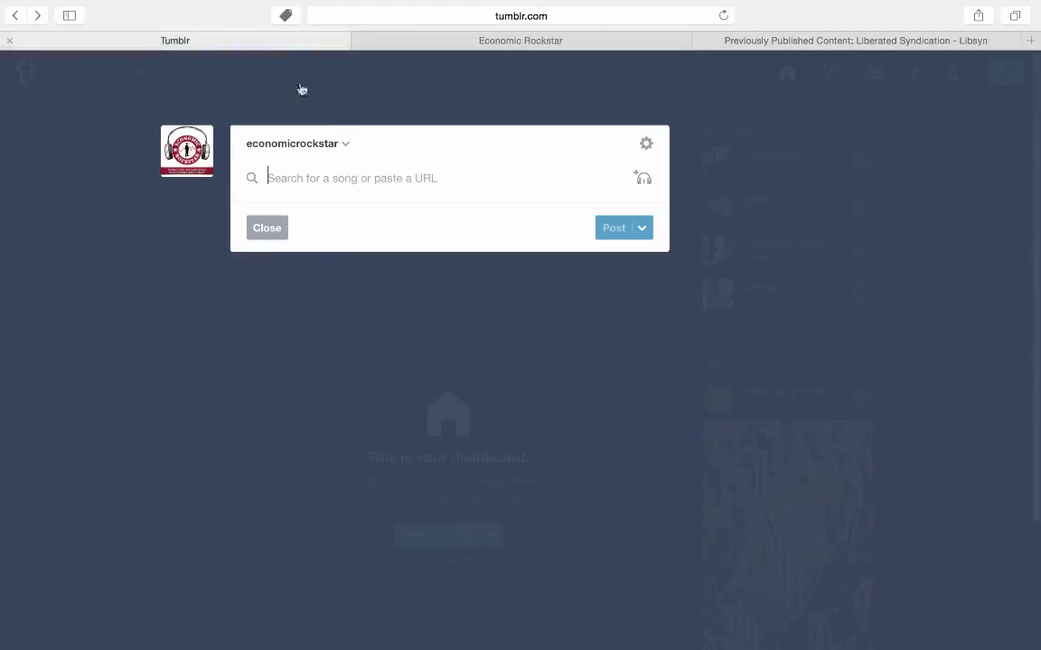
text(http://traffic.libsyn.com/economicrockstar/Jez_Groom_Final.mp3)
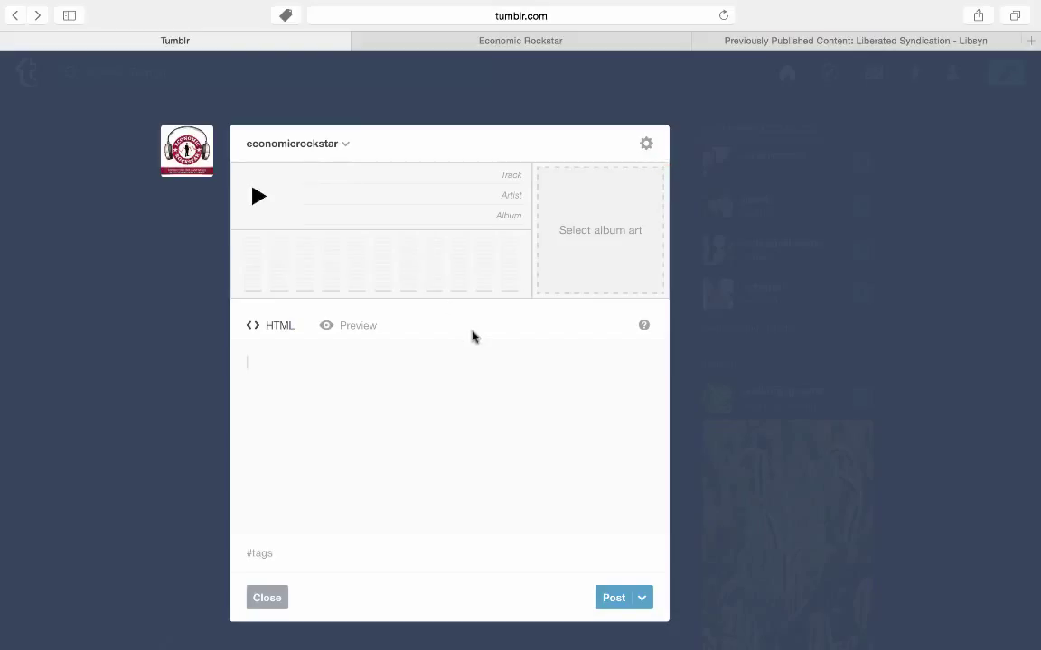
Label it Episode 49 by FrankConway on album Economic Rockstar with the 300x300 logo as album art
text(Episode 49)
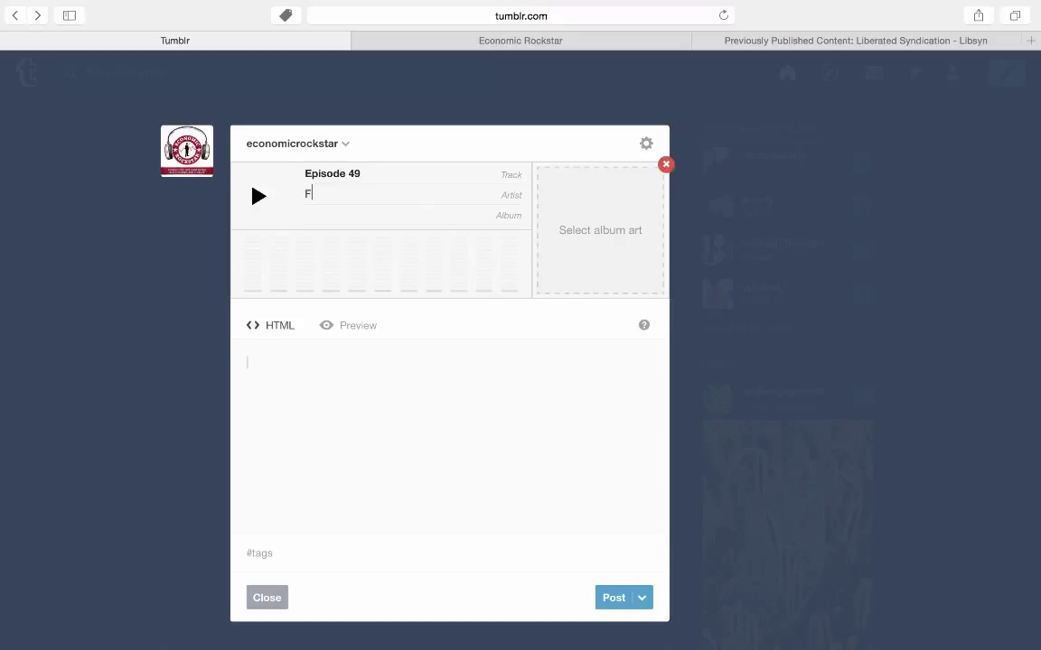
text(rankConway)
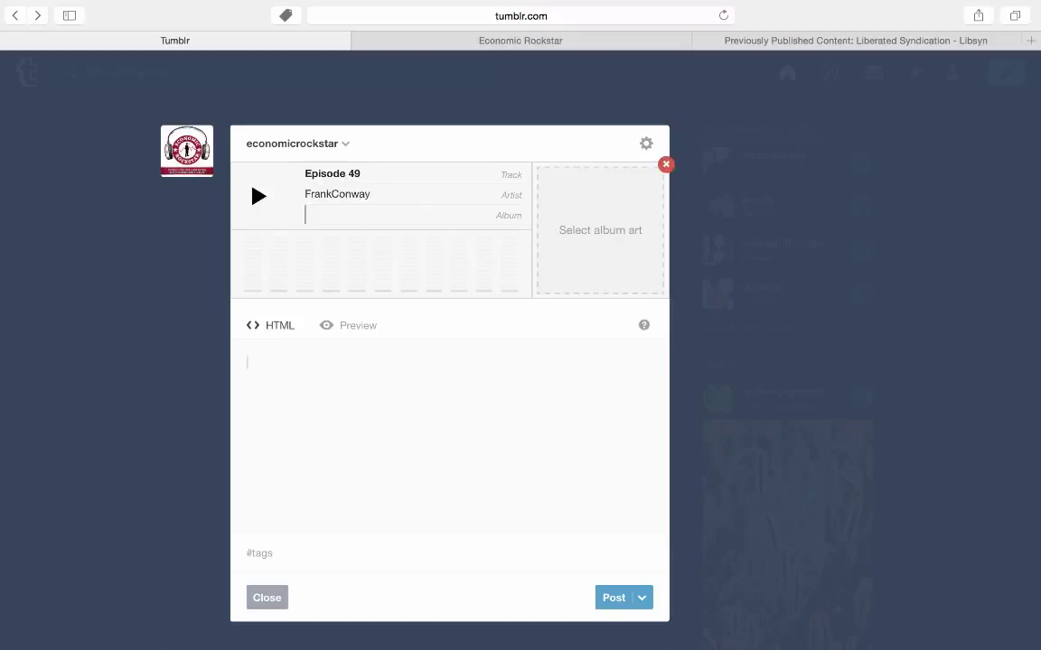
text(Economic Rockstar)
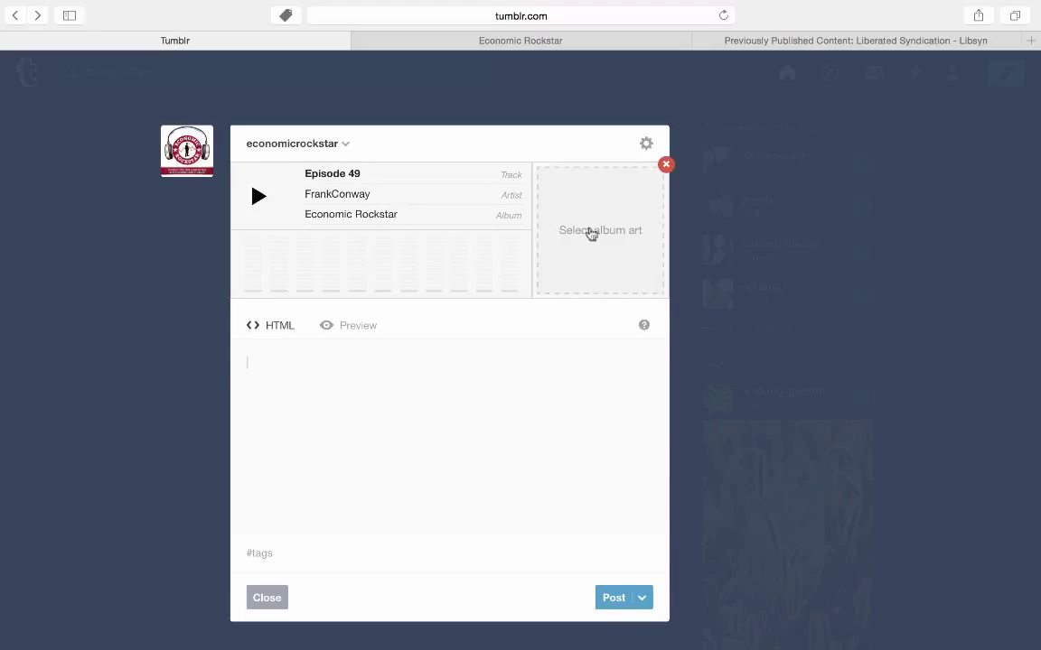
click(600, 230)
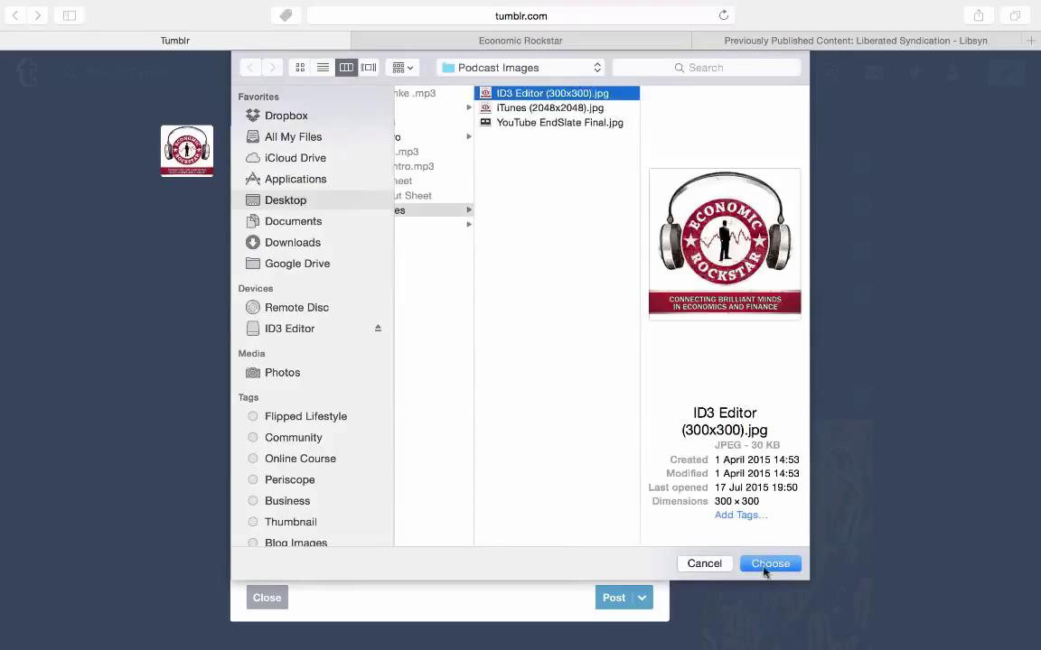
click(770, 564)
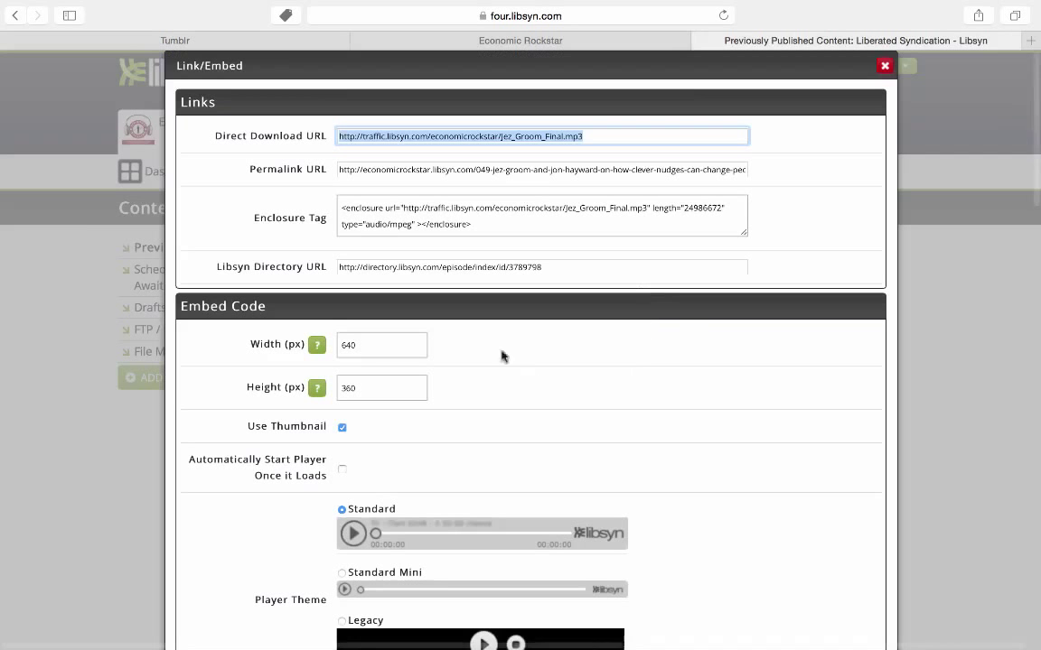
Reveal the episode's preview player and its iframe embed code in the Link/Embed dialog
scroll(down, 3)
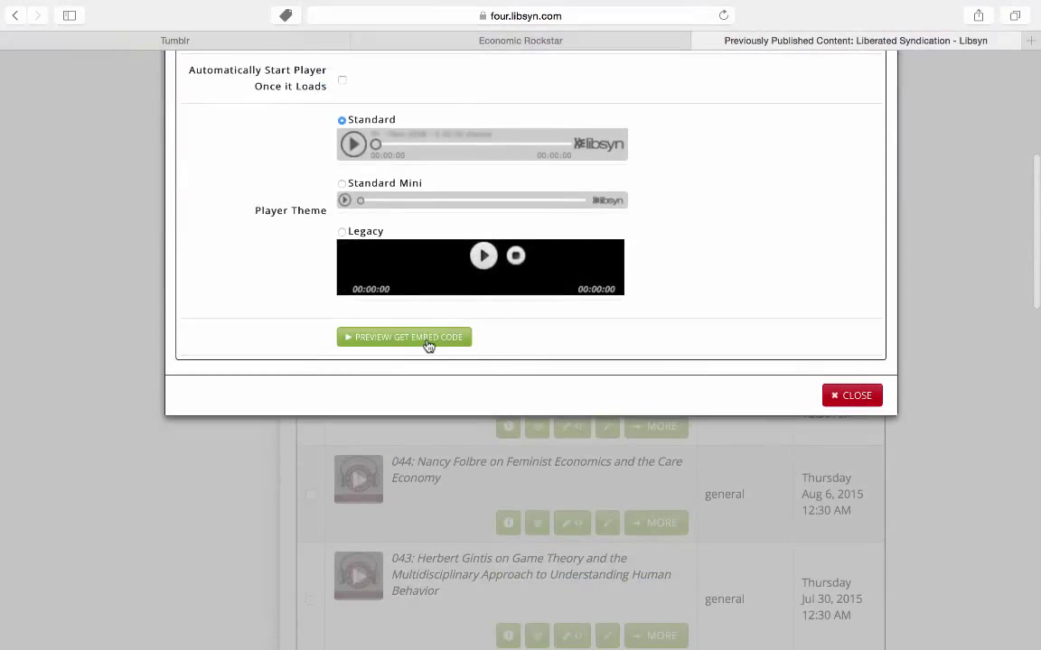
click(404, 338)
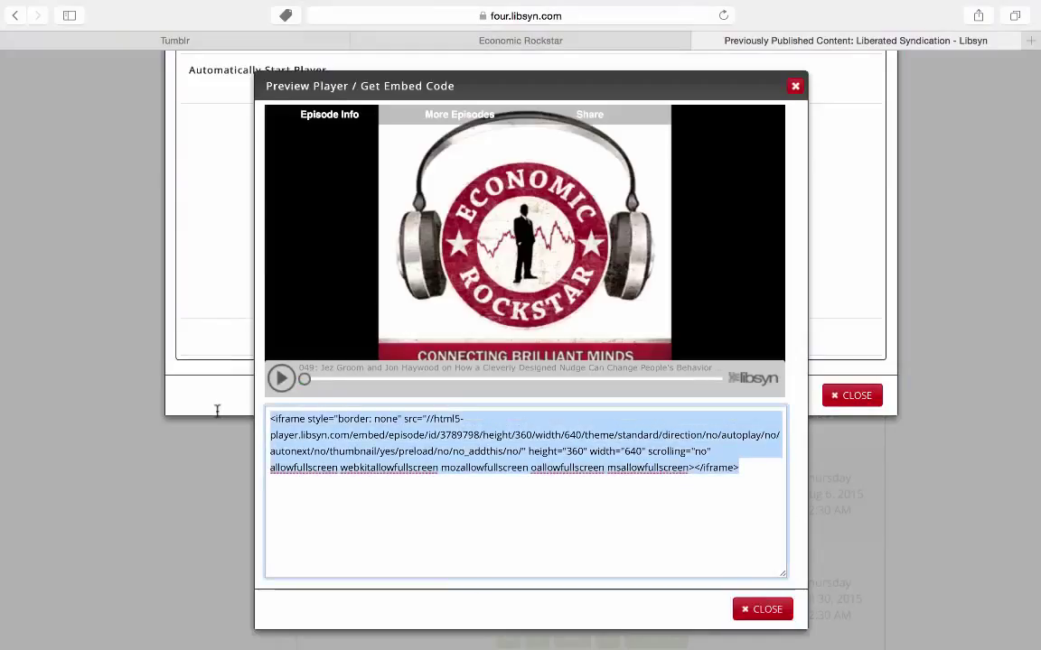
mouse_move(307, 43)
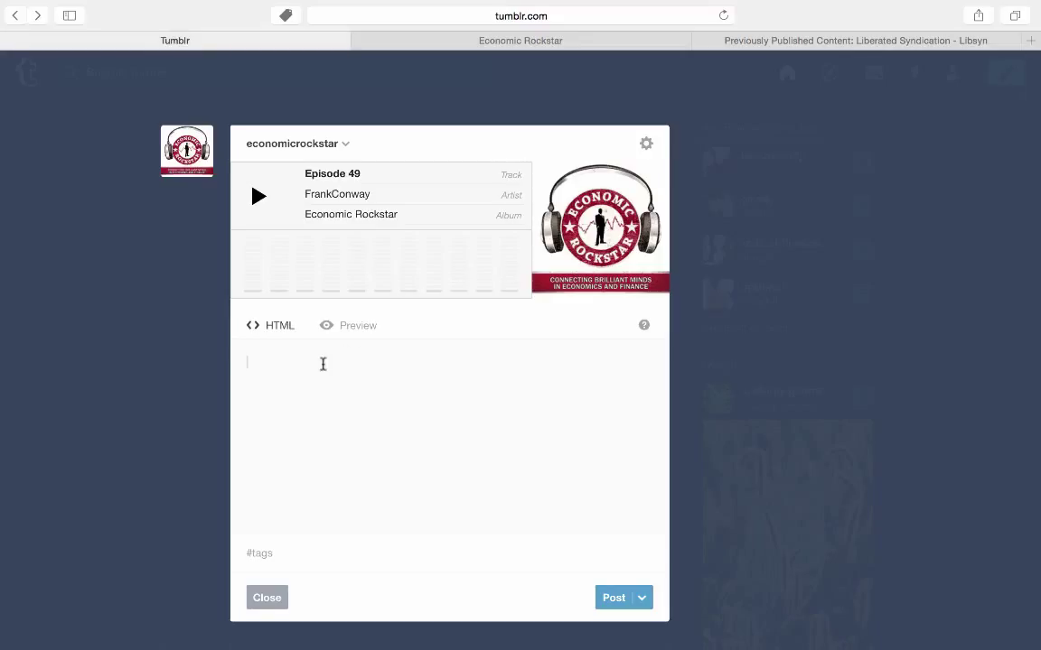
Embed the Libsyn HTML5 player iframe for episode 3789798 in the post body
text(<iframe style="border: none" src="//html5-player.libsyn.com/embed/episode/id/3789798/height/360/width/640/theme/standard/direction/no/autoplay/no/autonext/no/thumbnail/yes/preload/no/no_addthis/no/" height="360" width="640" sc)
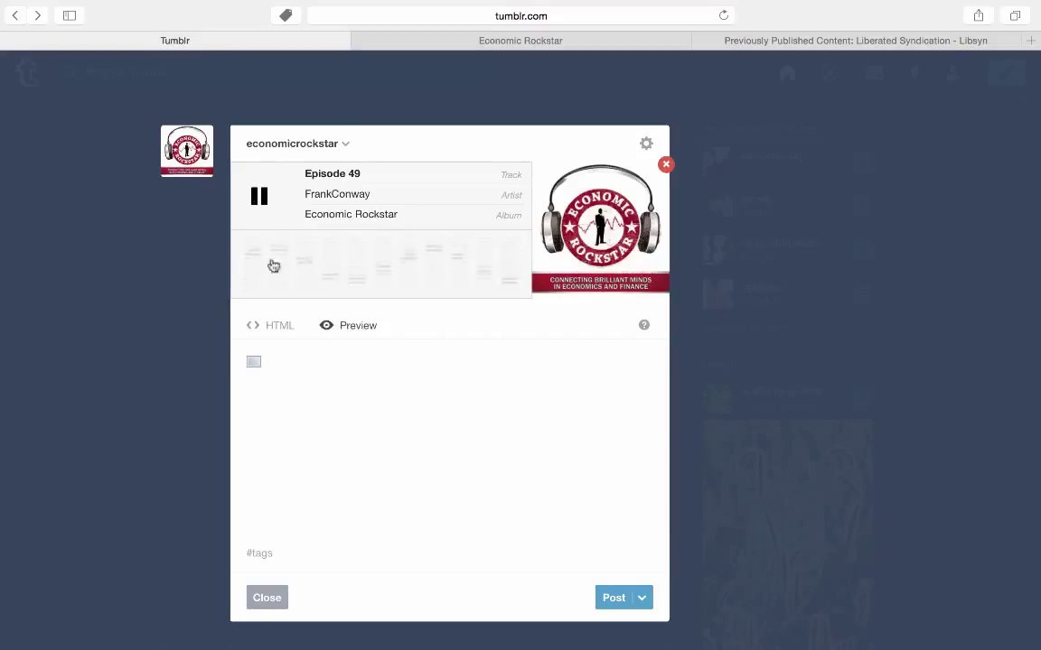
click(258, 195)
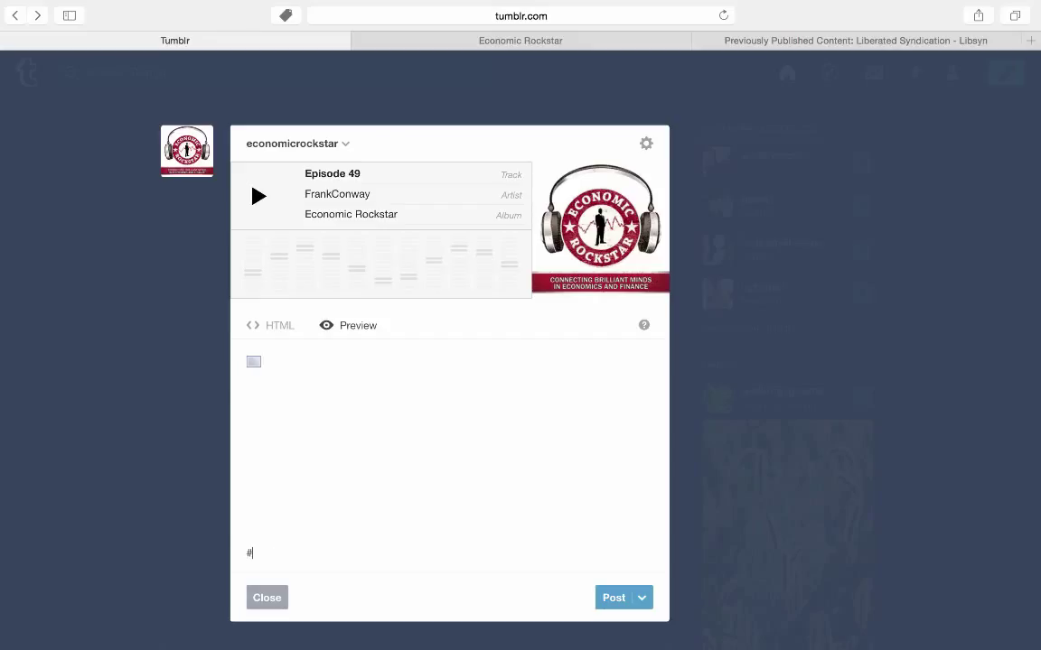
Tag the post economicrockstar, behavioraleconomics, nudge and ogilvychange and publish it
text(economicrockstar)
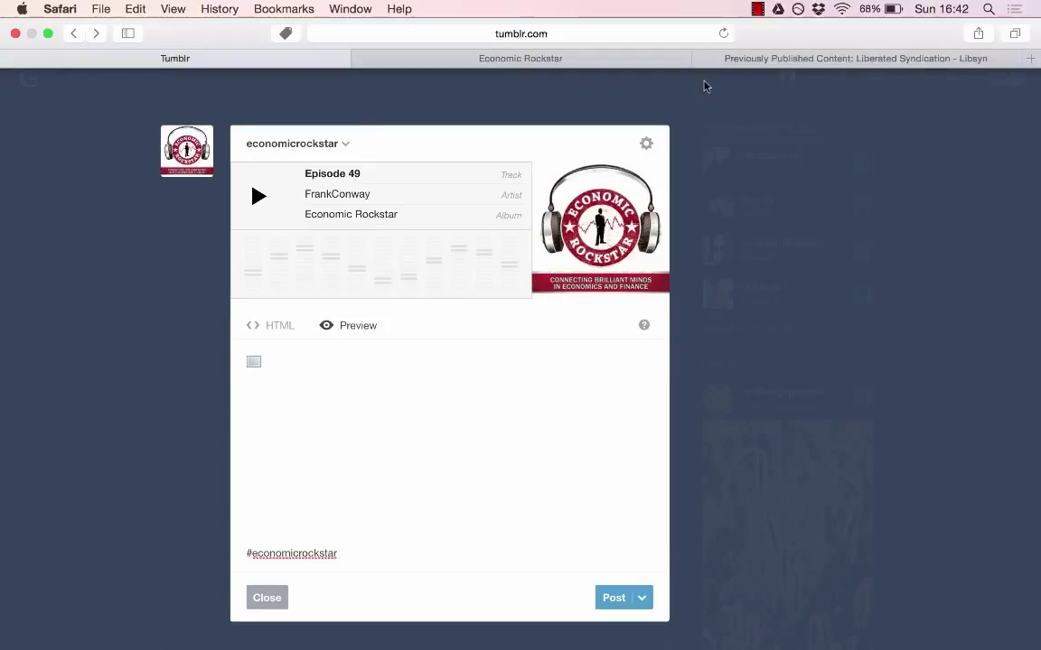
text(#beha)
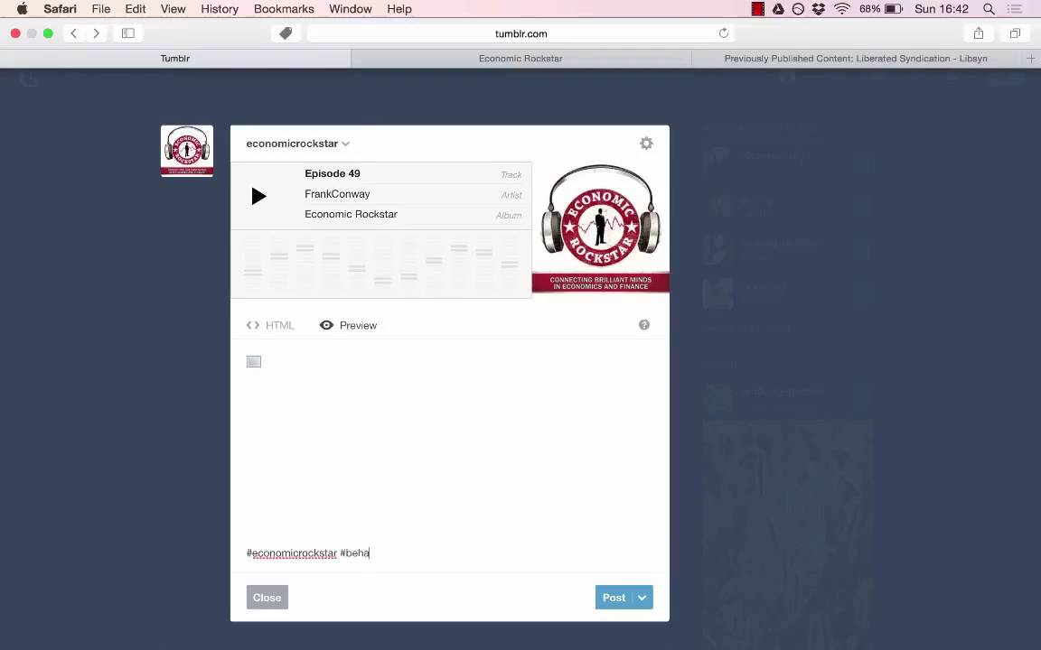
text(vioraleconomics #)
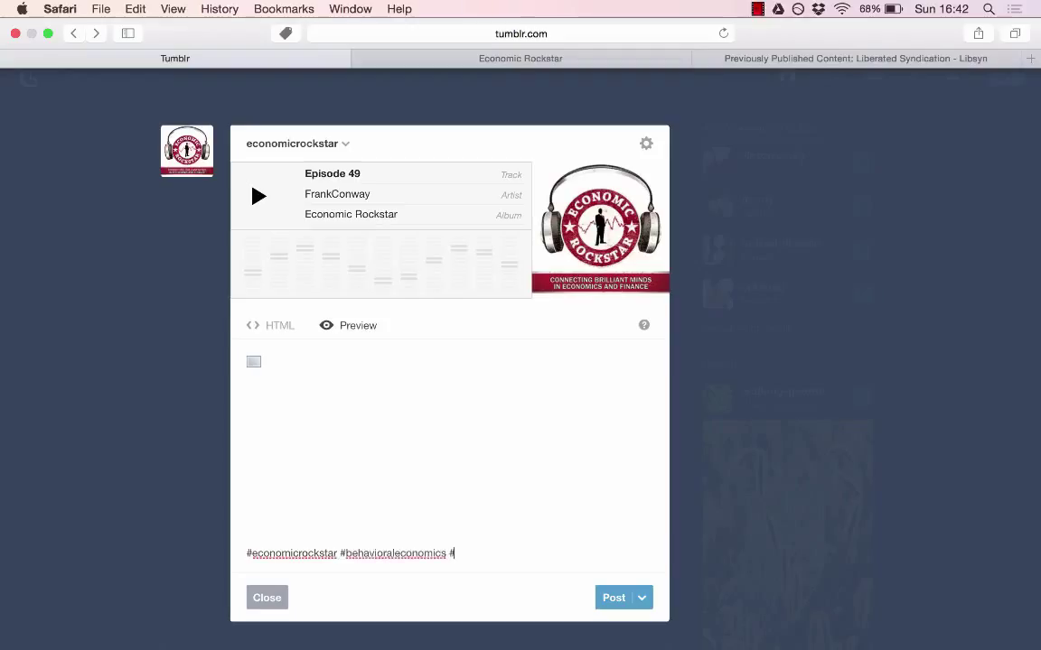
text(nudge #)
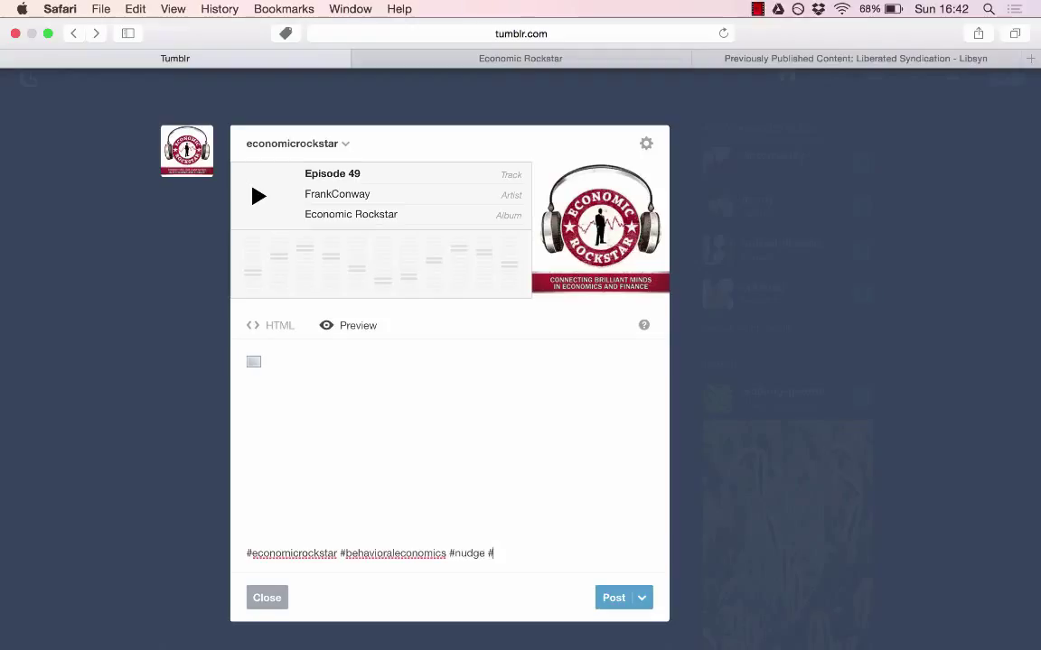
text(ogilvy)
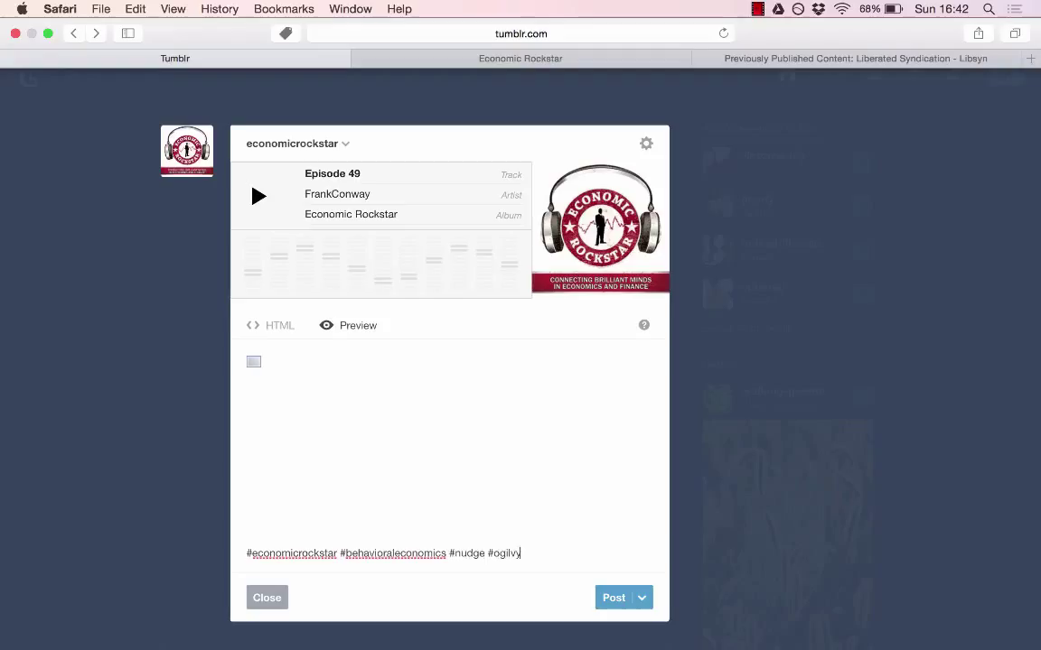
text(change)
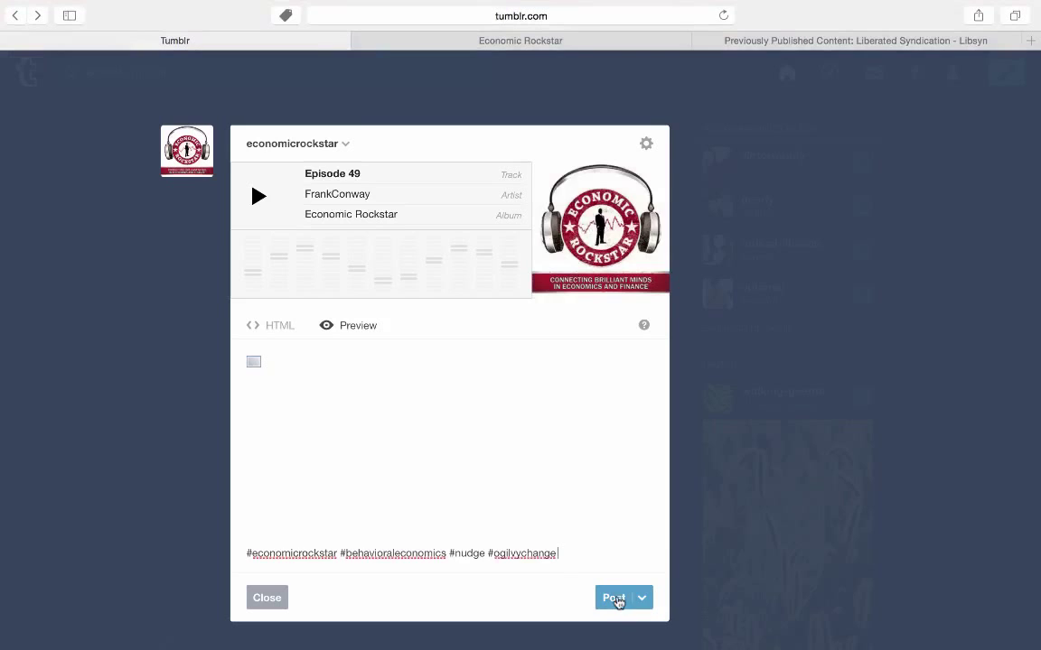
click(614, 597)
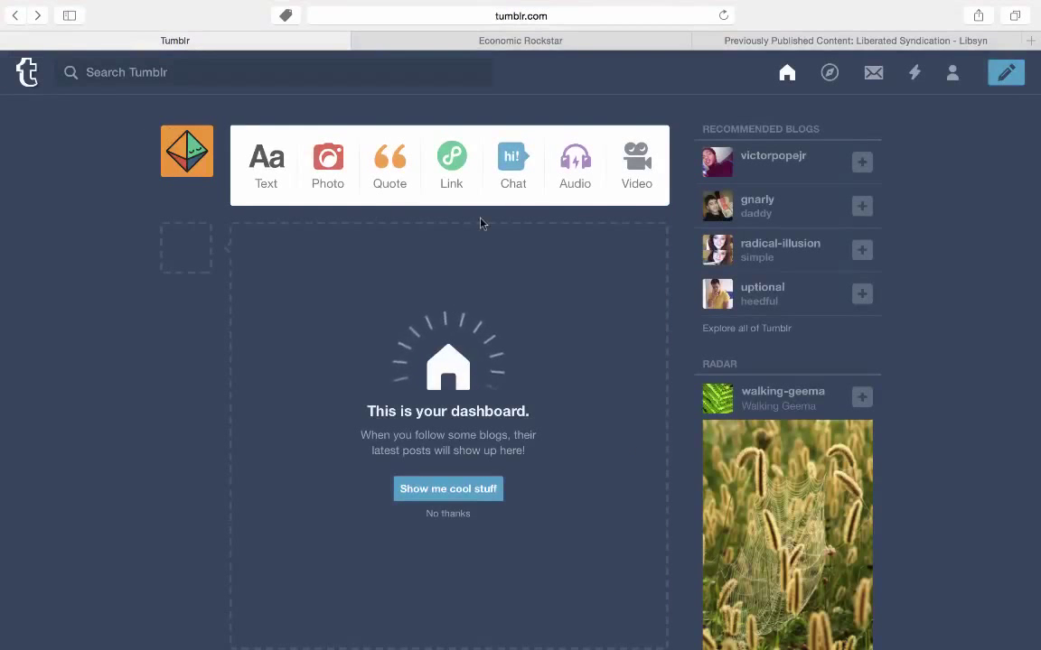
View the live Economic Rockstar blog showing the Episode 49 post above the link post
click(520, 40)
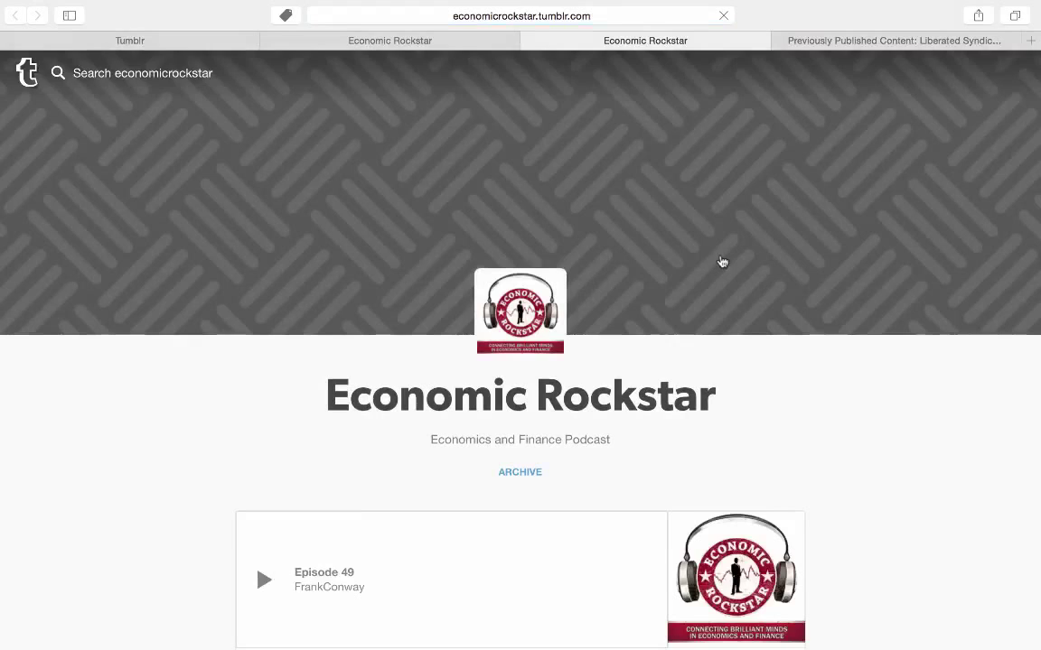
scroll(down, 3)
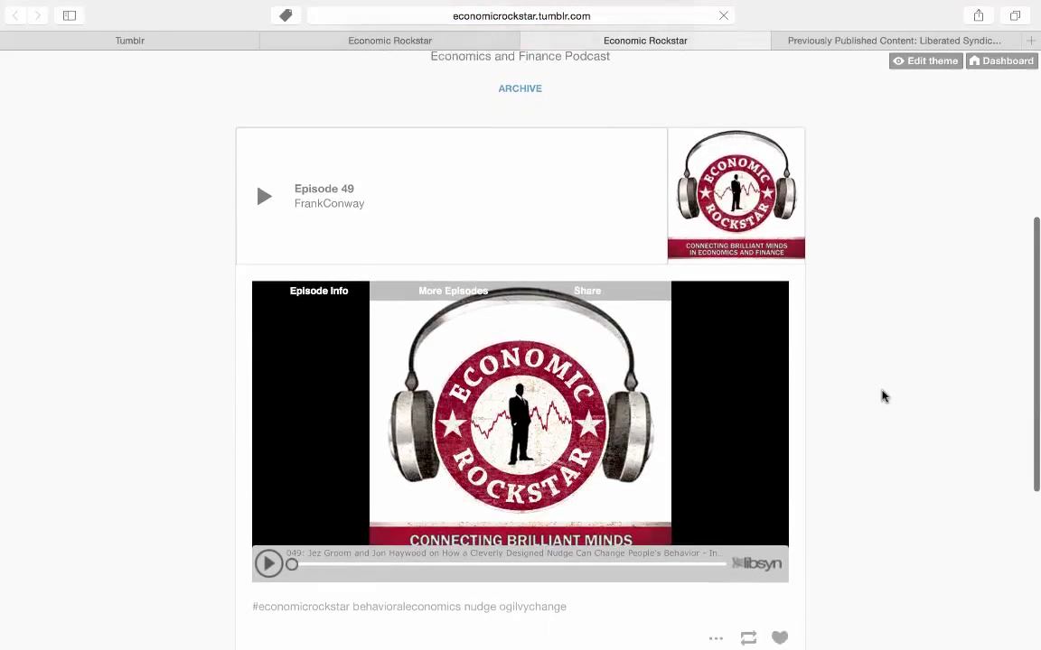
scroll(down, 3)
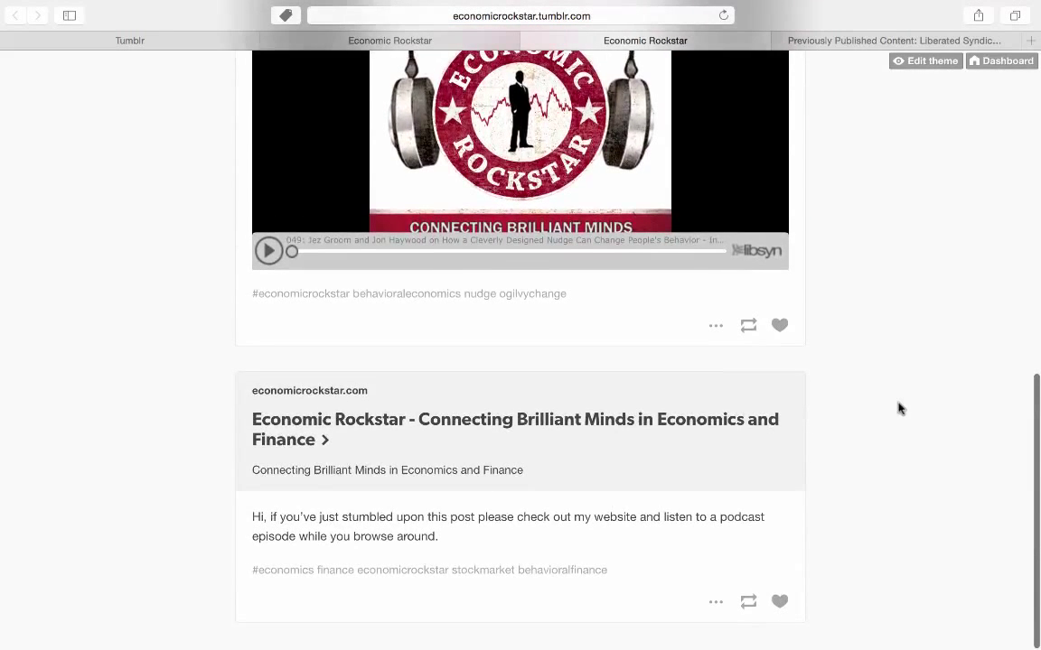
mouse_move(492, 499)
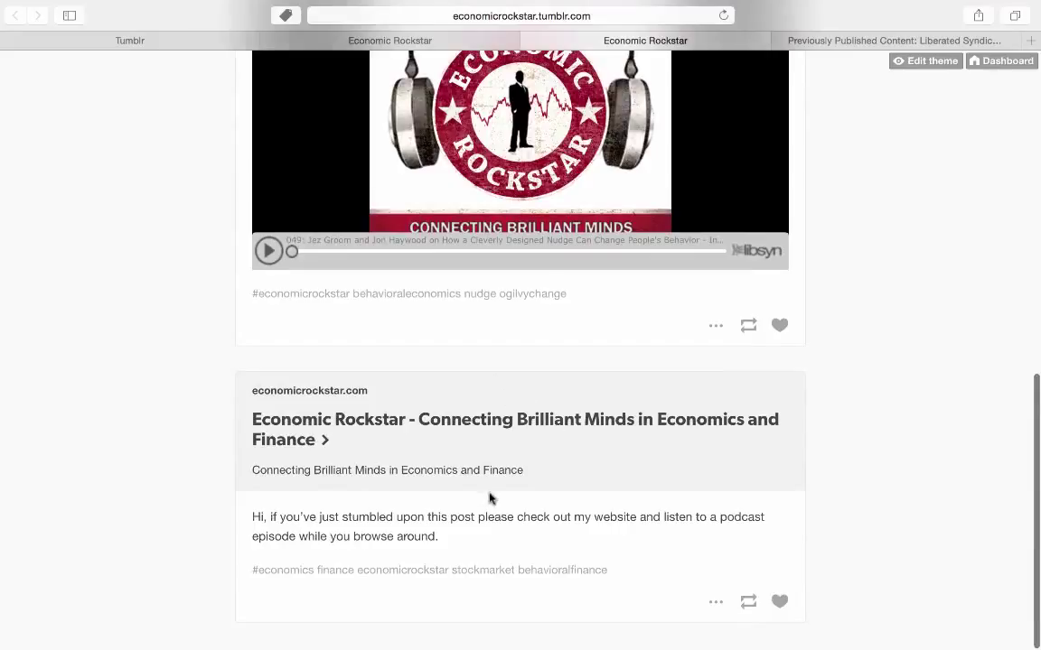
mouse_move(422, 421)
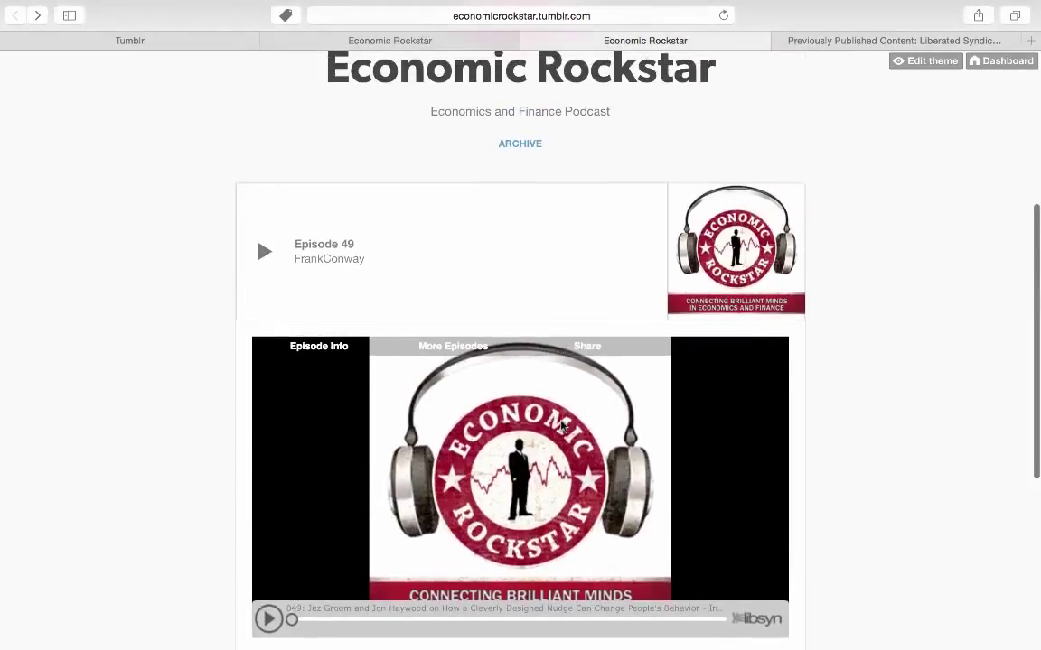
scroll(down, 3)
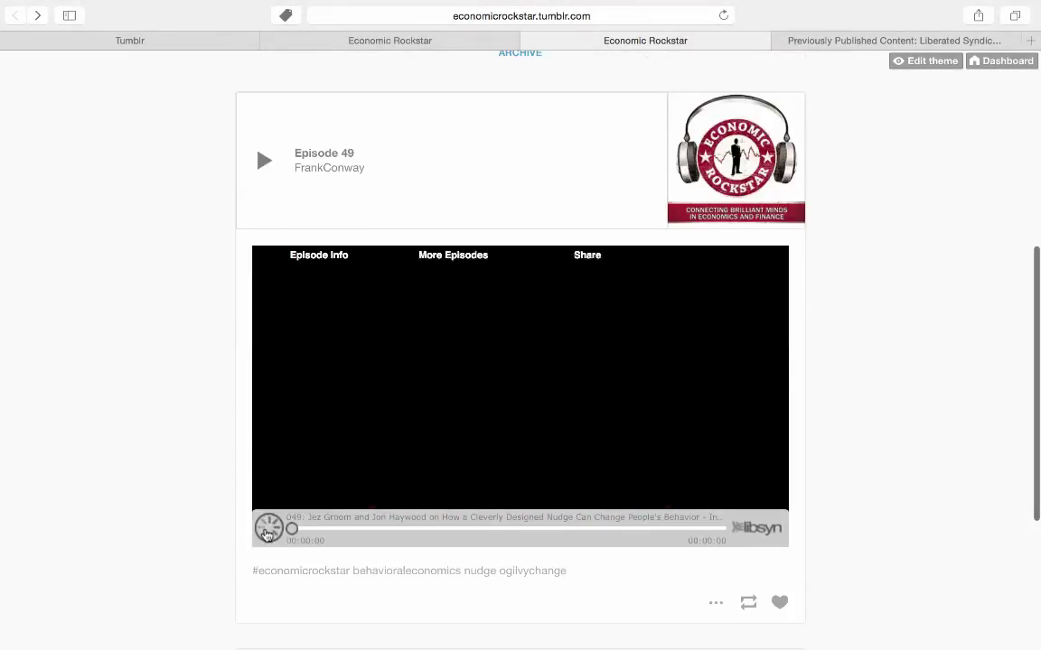
click(268, 527)
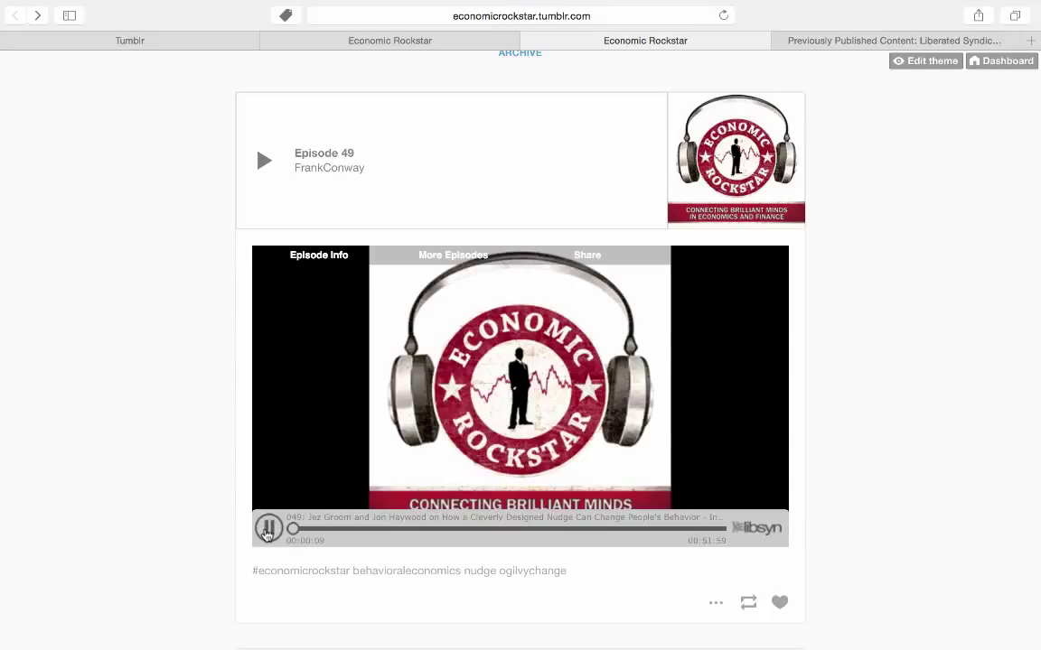
click(267, 528)
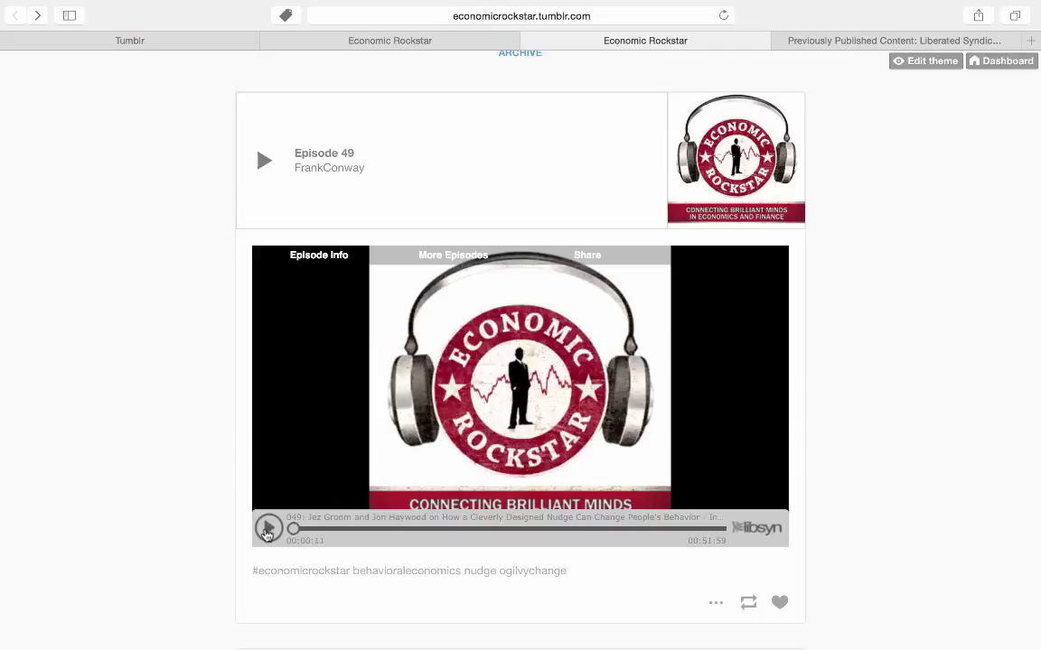